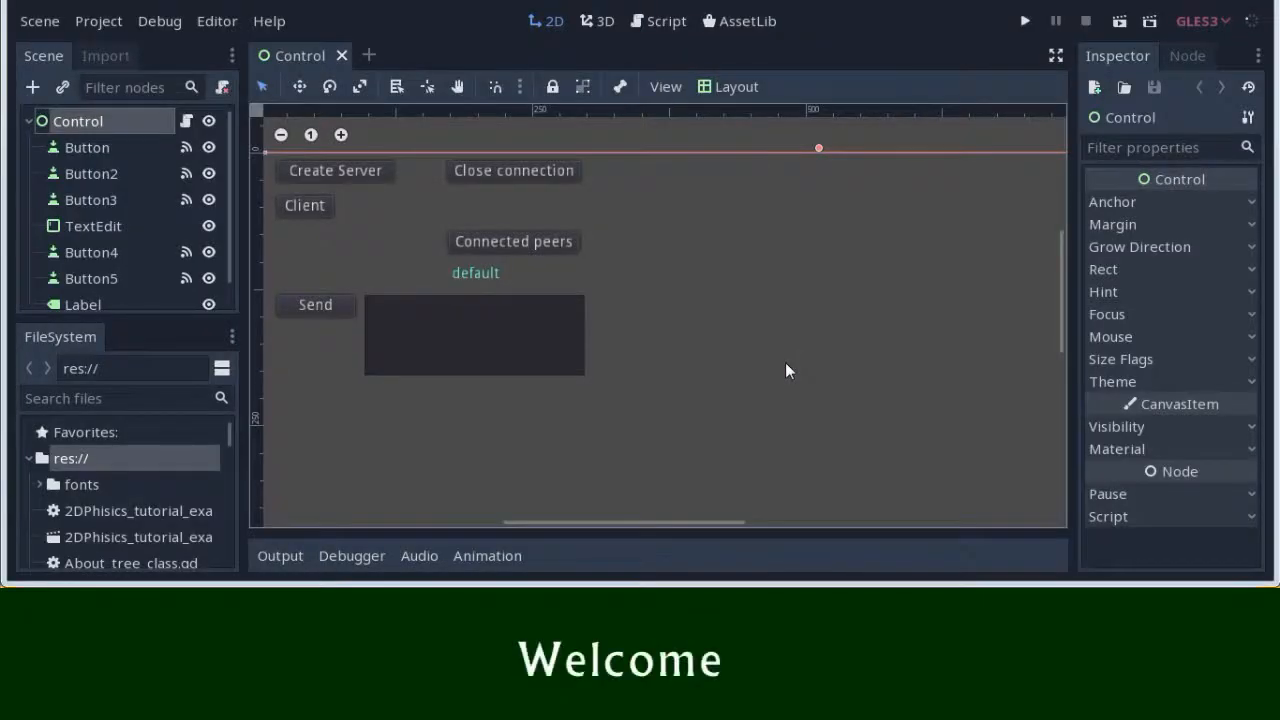
mouse_move(727, 349)
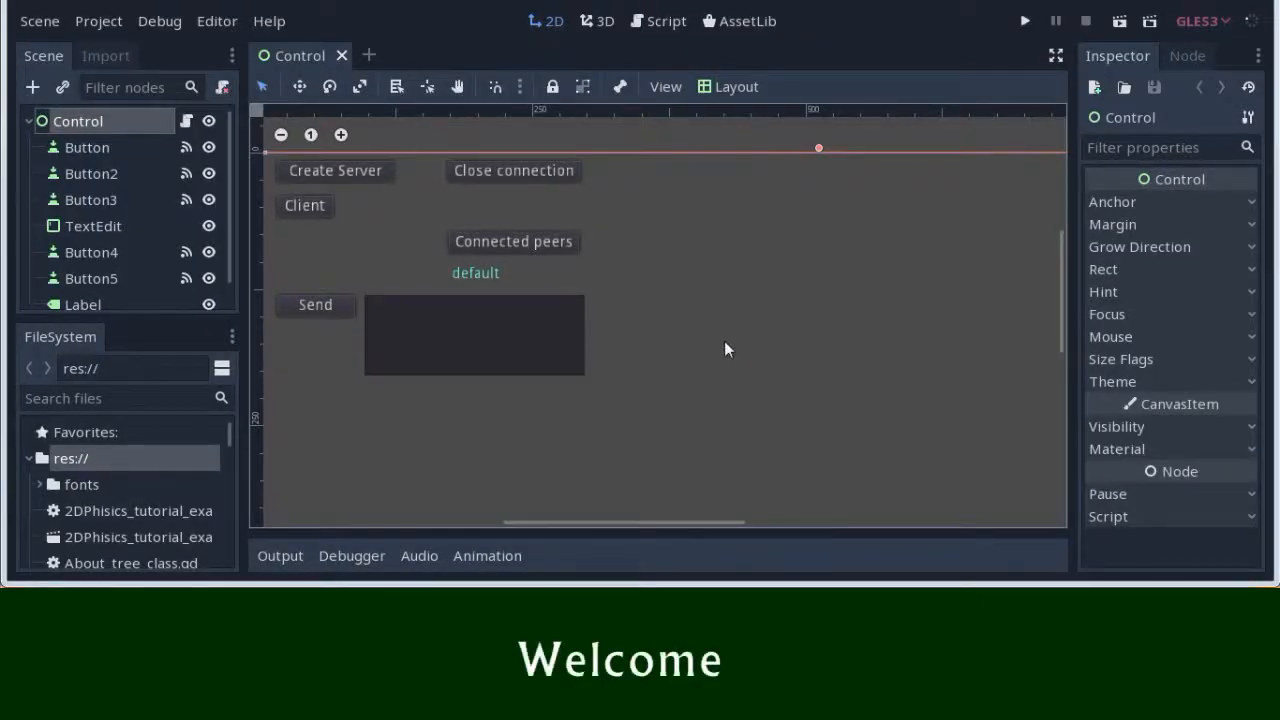
mouse_move(363, 276)
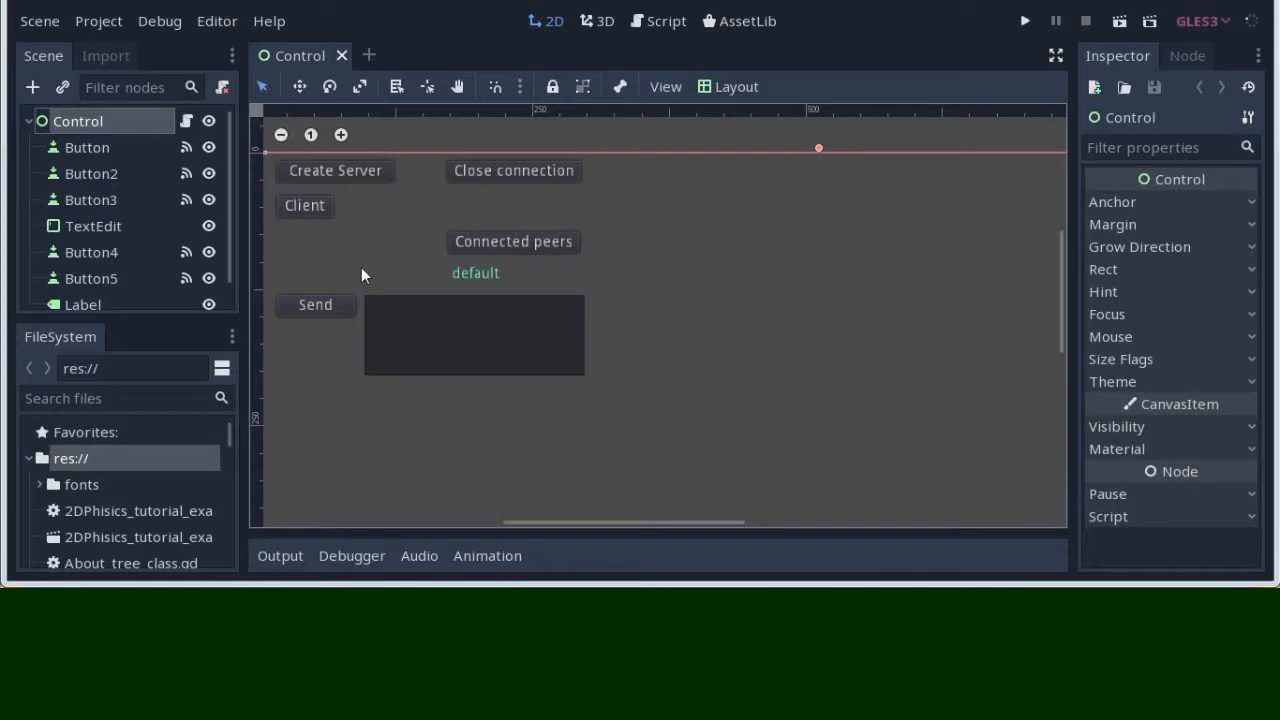
mouse_move(365, 75)
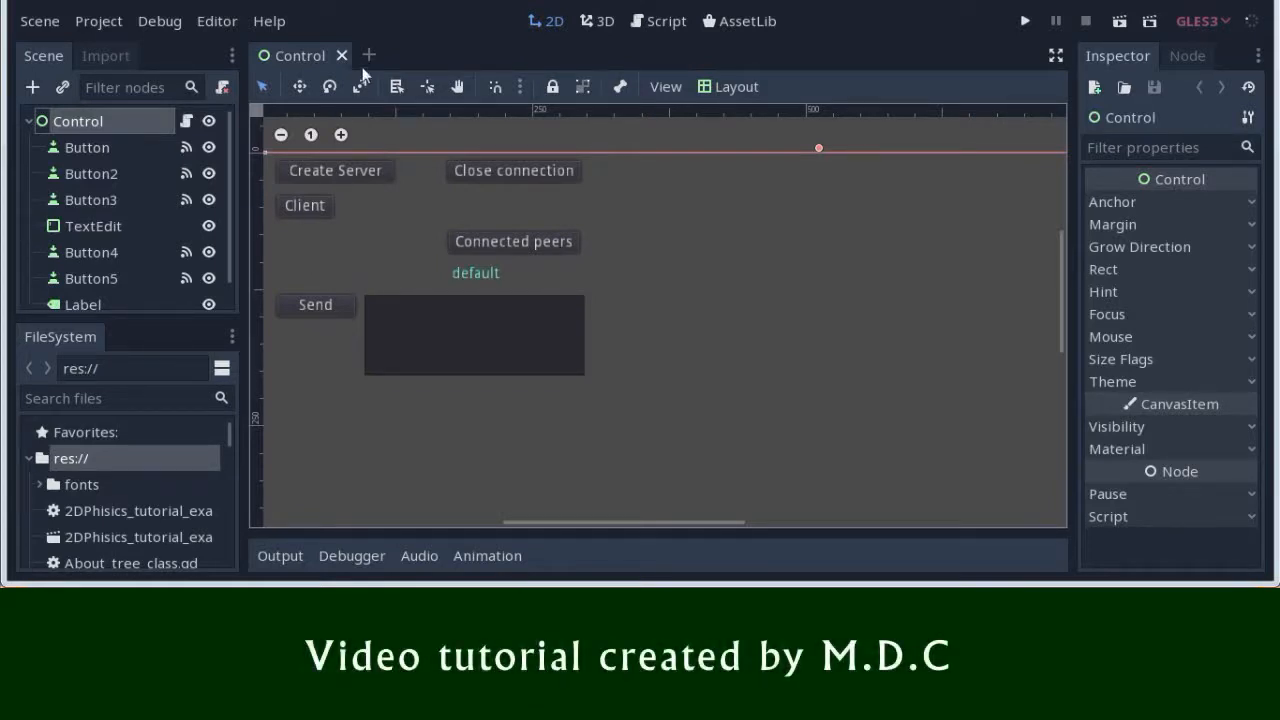
- Create a new 2D scene and rename its Node2D root to TextInventory
left_click(369, 55)
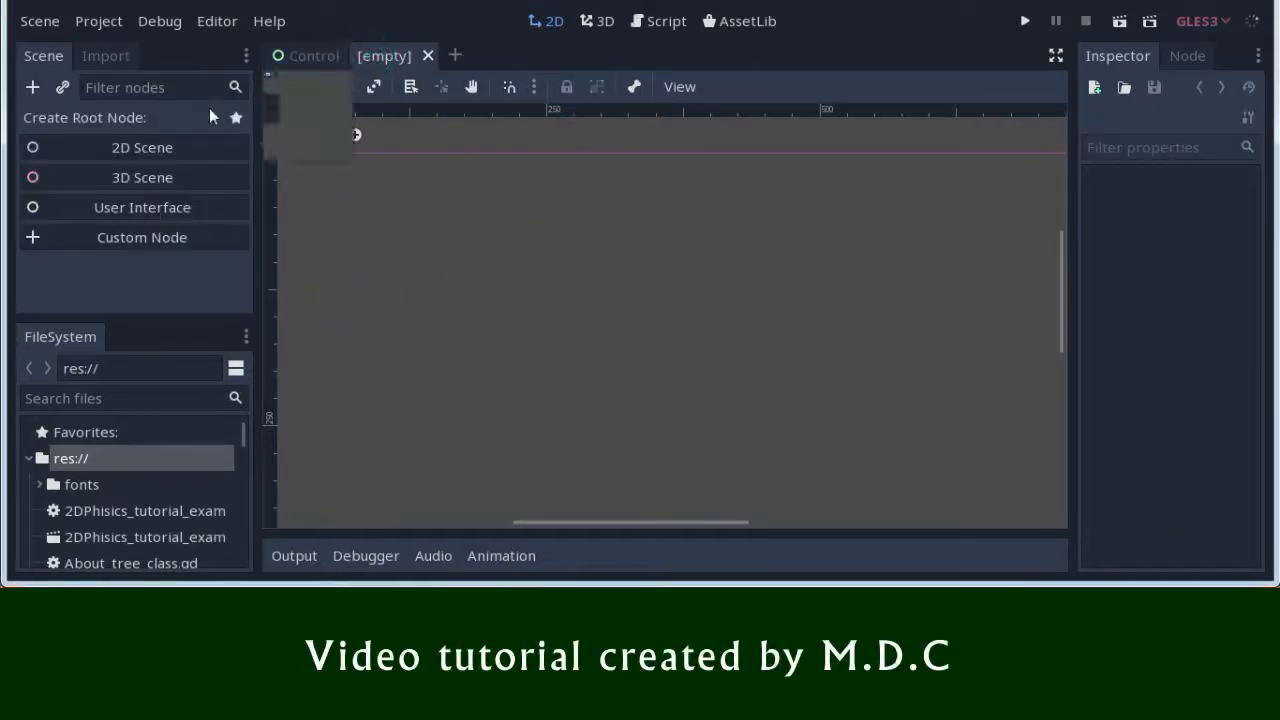
left_click(141, 147)
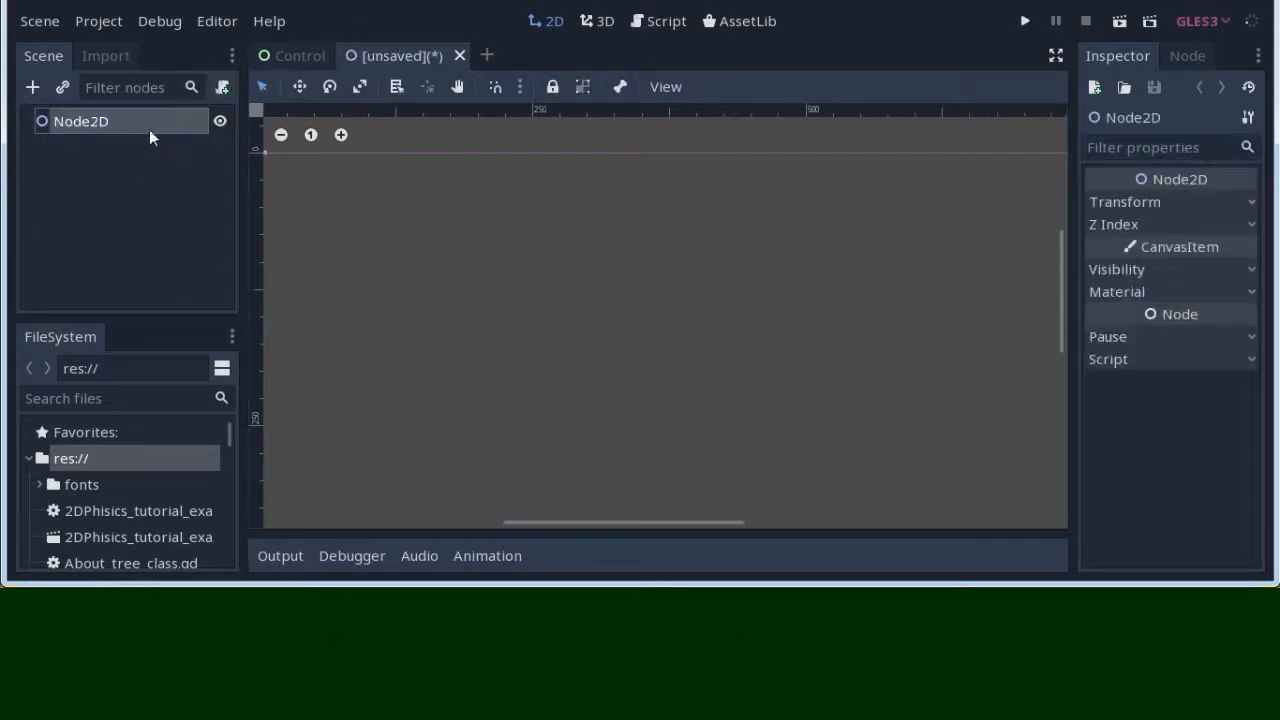
double_click(82, 121)
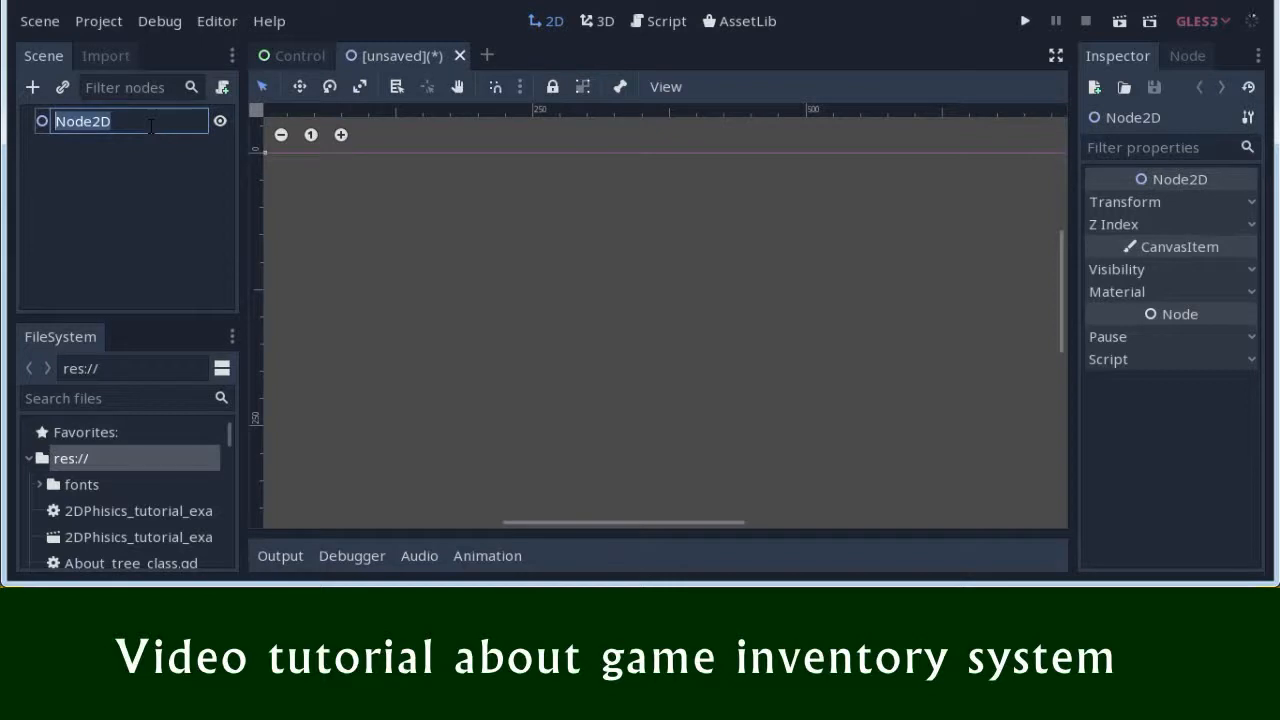
type("Text")
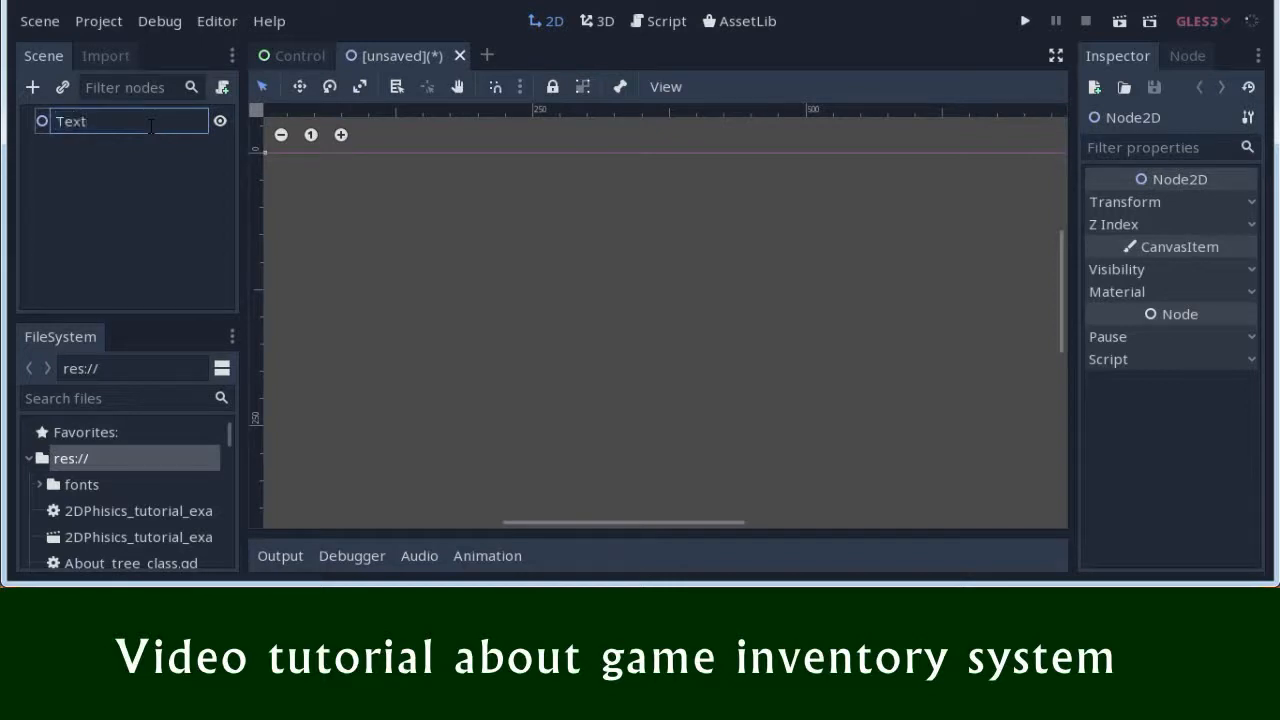
type("Inventor")
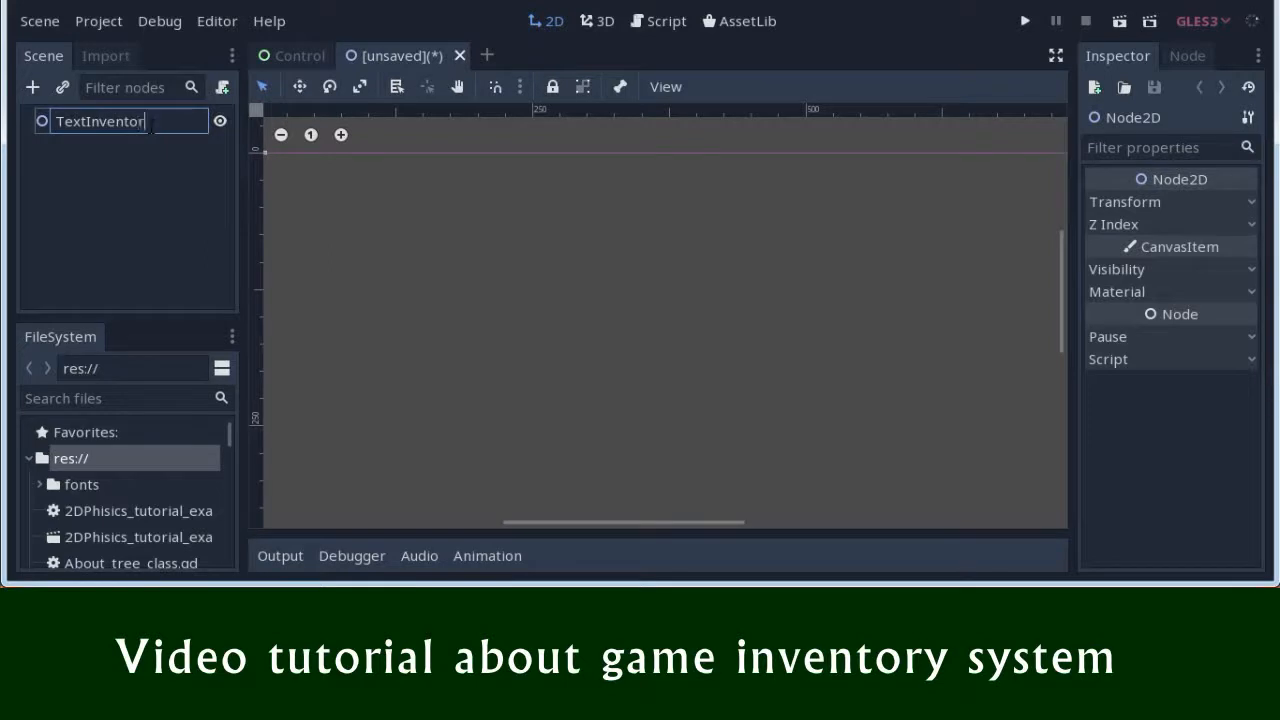
type("y")
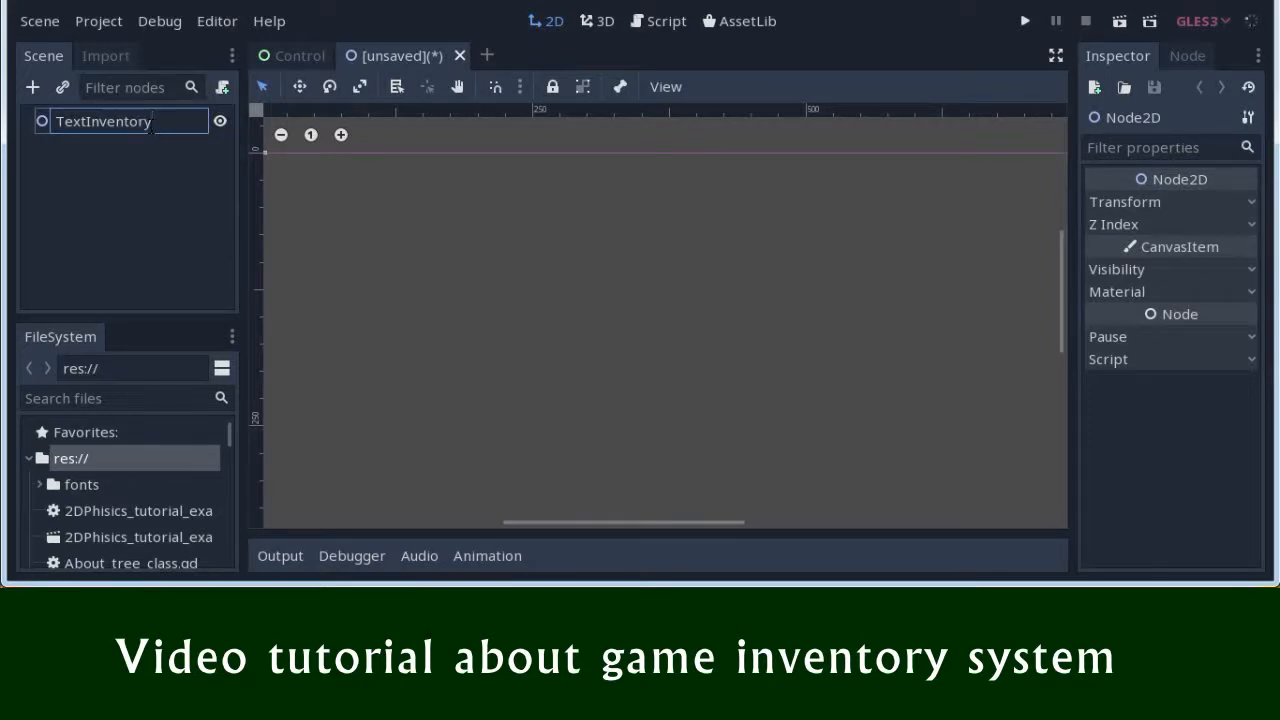
key("Return")
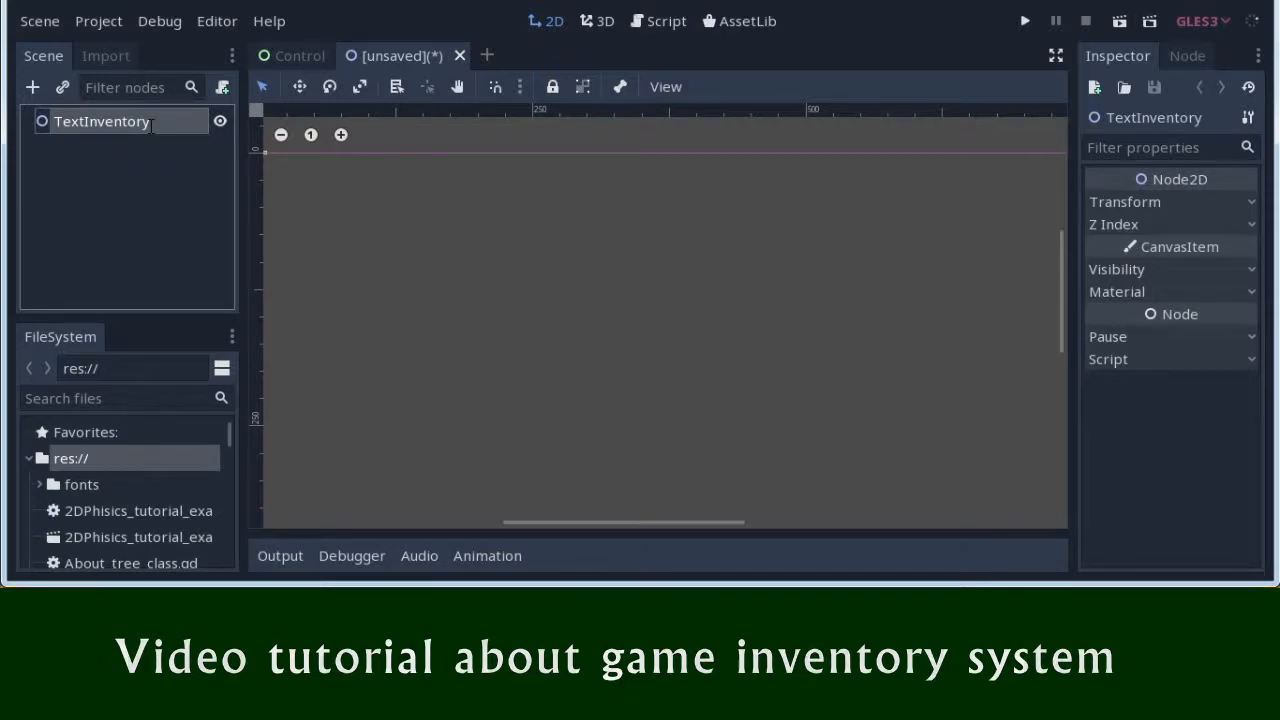
- Attach res://TextInventory.gd to TextInventory and start typing 'onready var invent ='
left_click(224, 87)
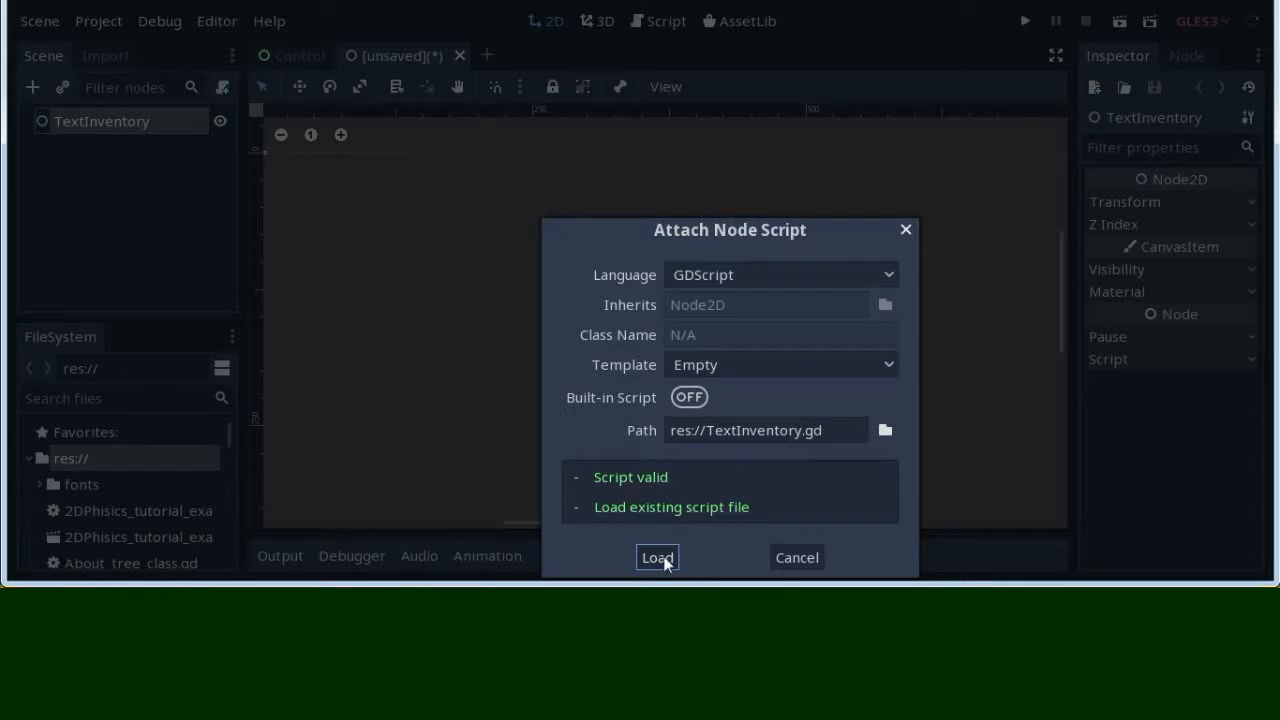
left_click(657, 557)
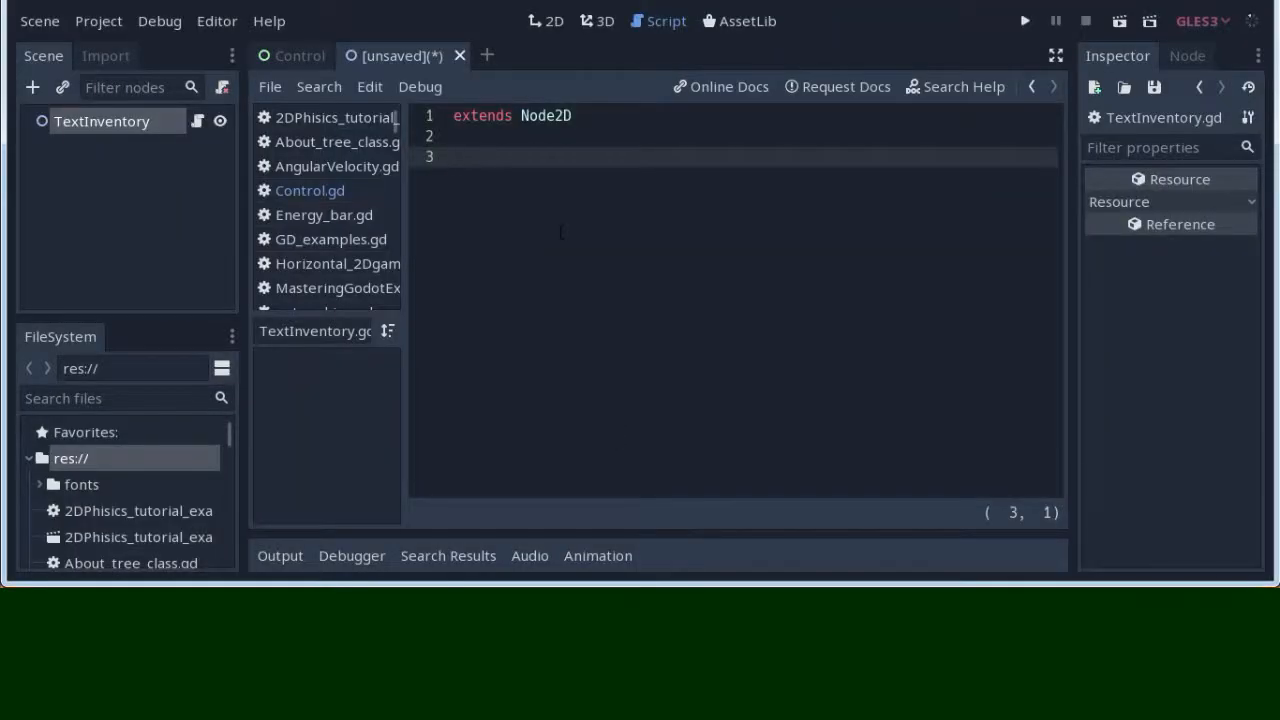
type("on")
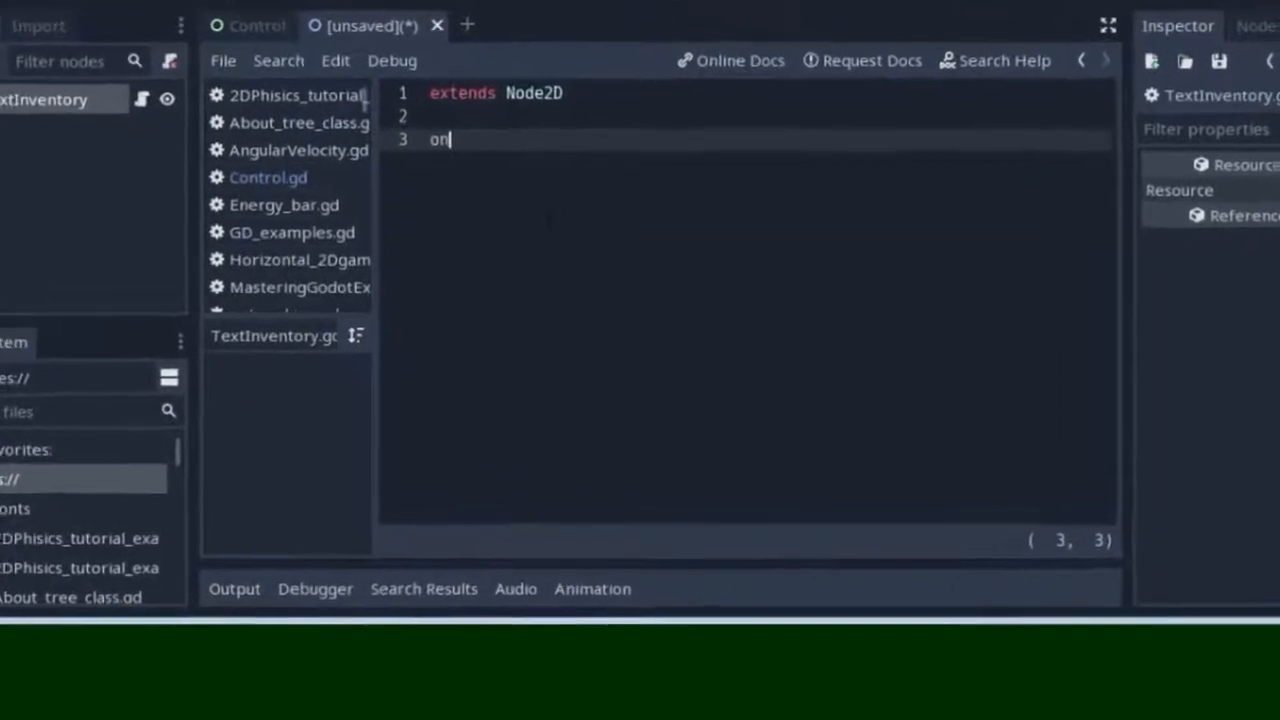
type("ready")
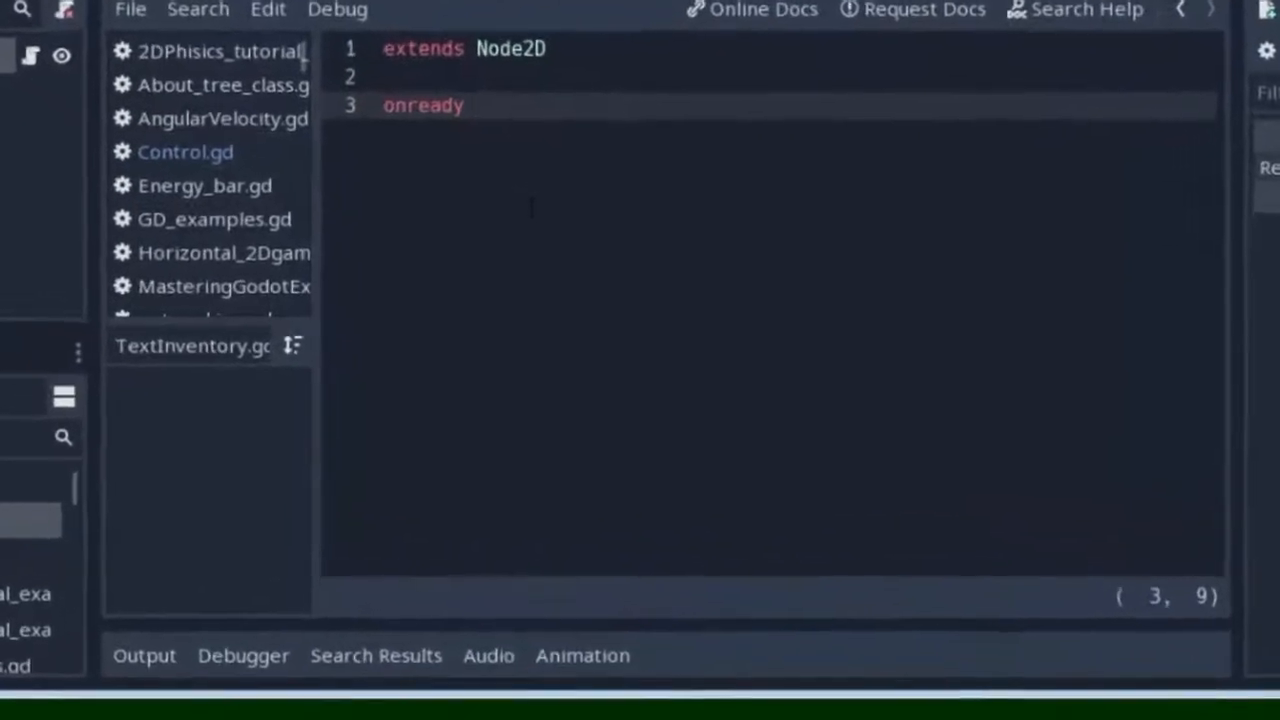
type("var")
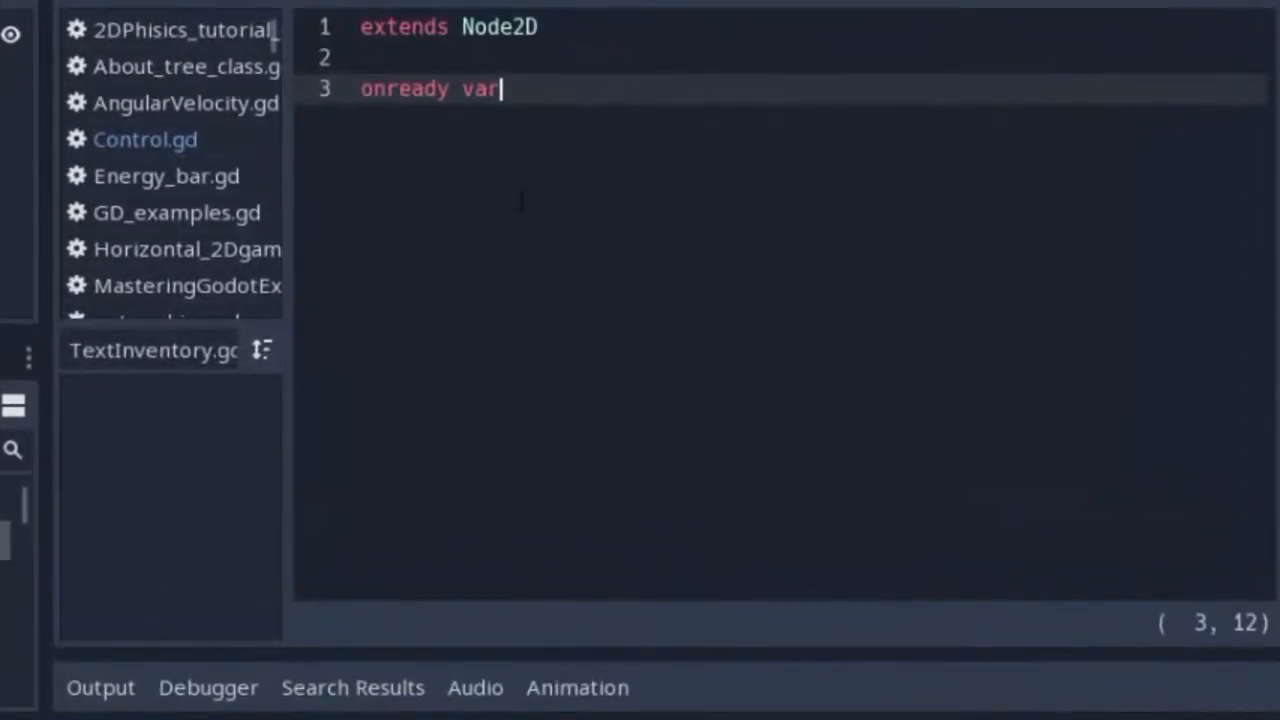
type("invent =")
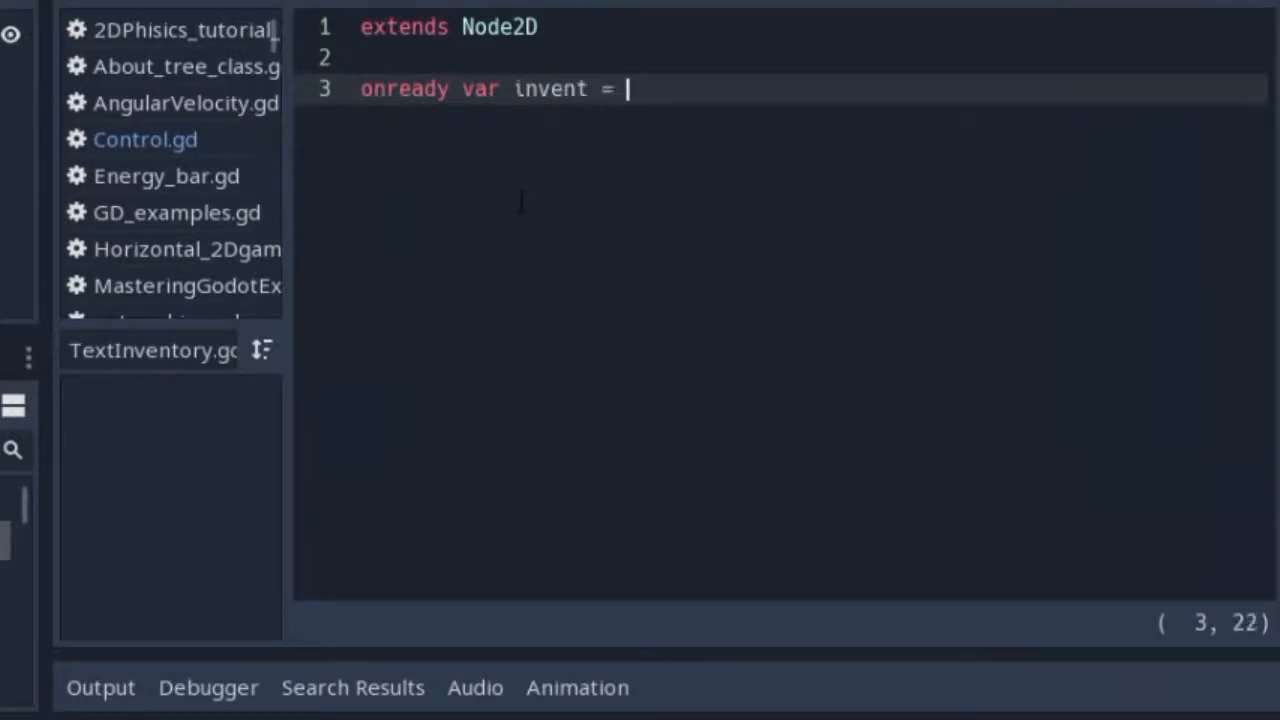
- Save the script and assign invent the array [0,1,2,3,4,5,6,7,8,9], adding blank lines below
key("ctrl+s")
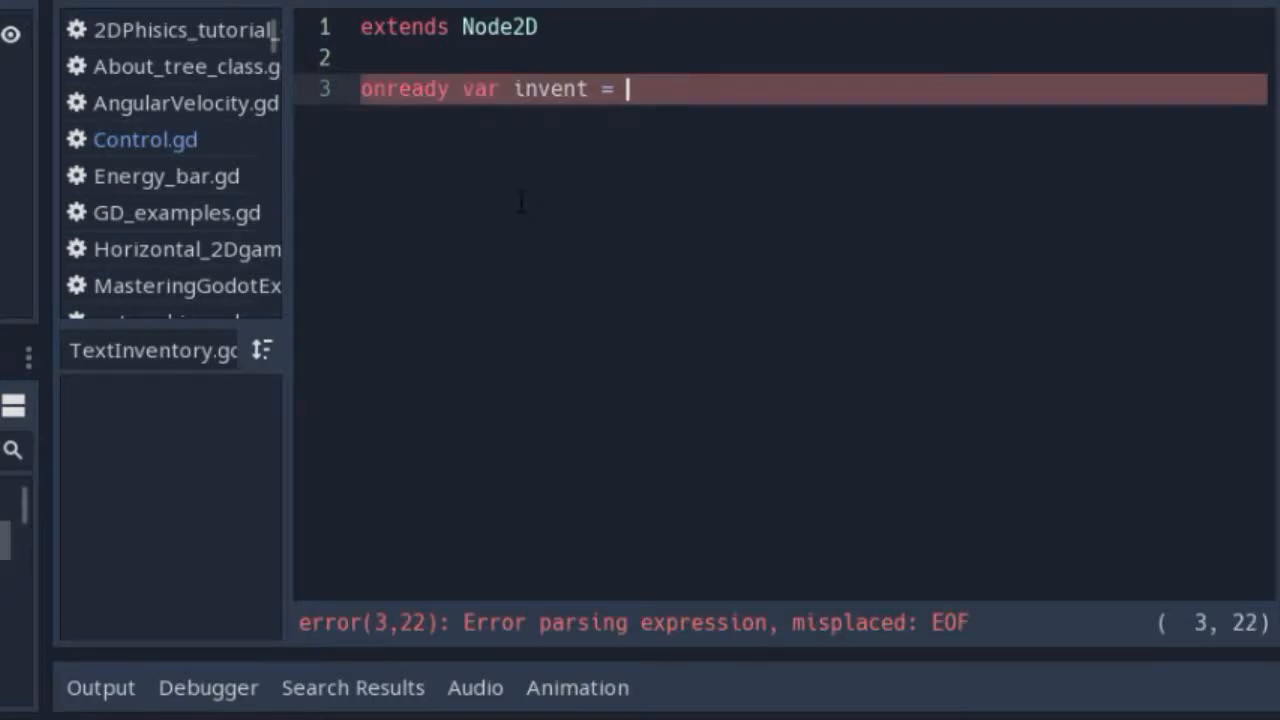
type("[]")
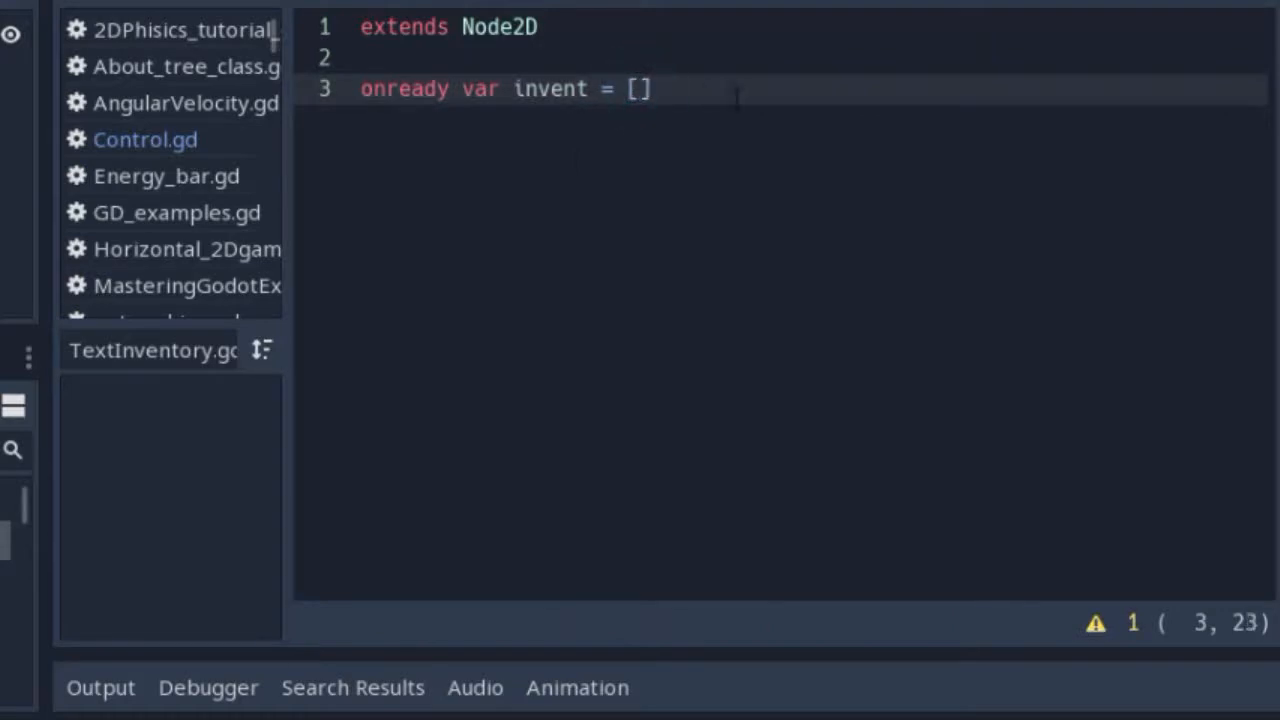
type("0,")
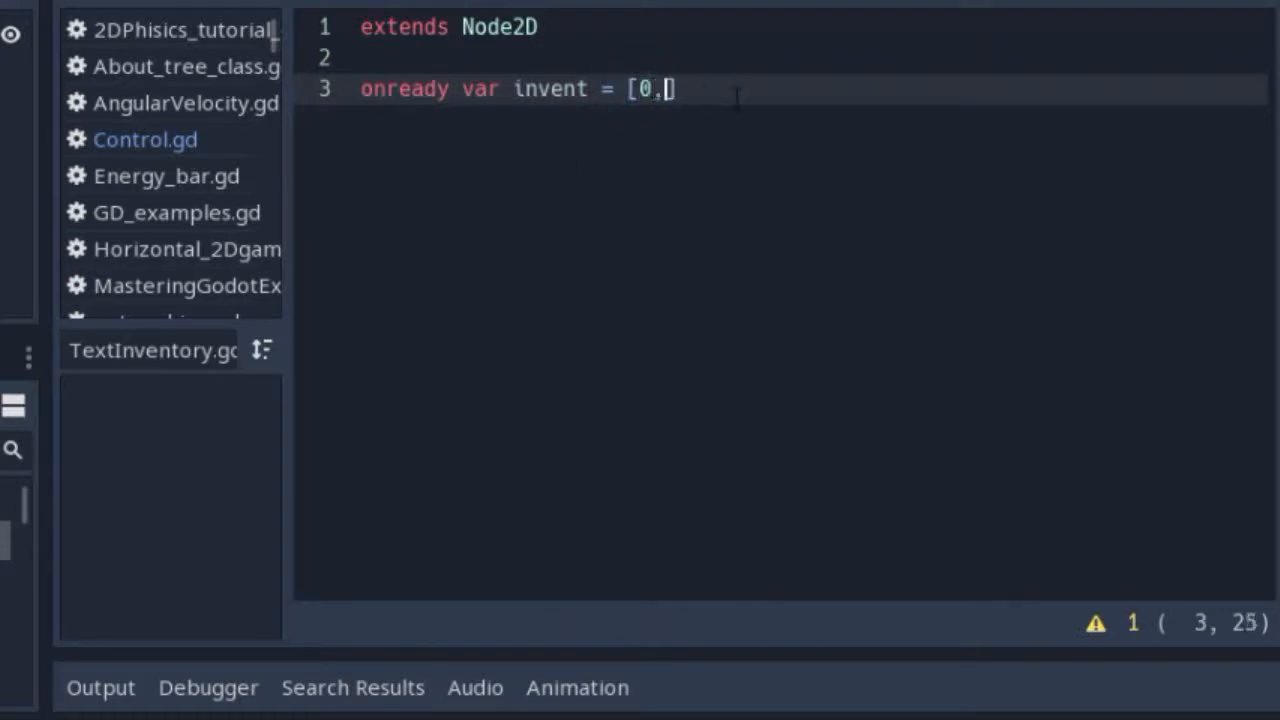
type("1,2,3")
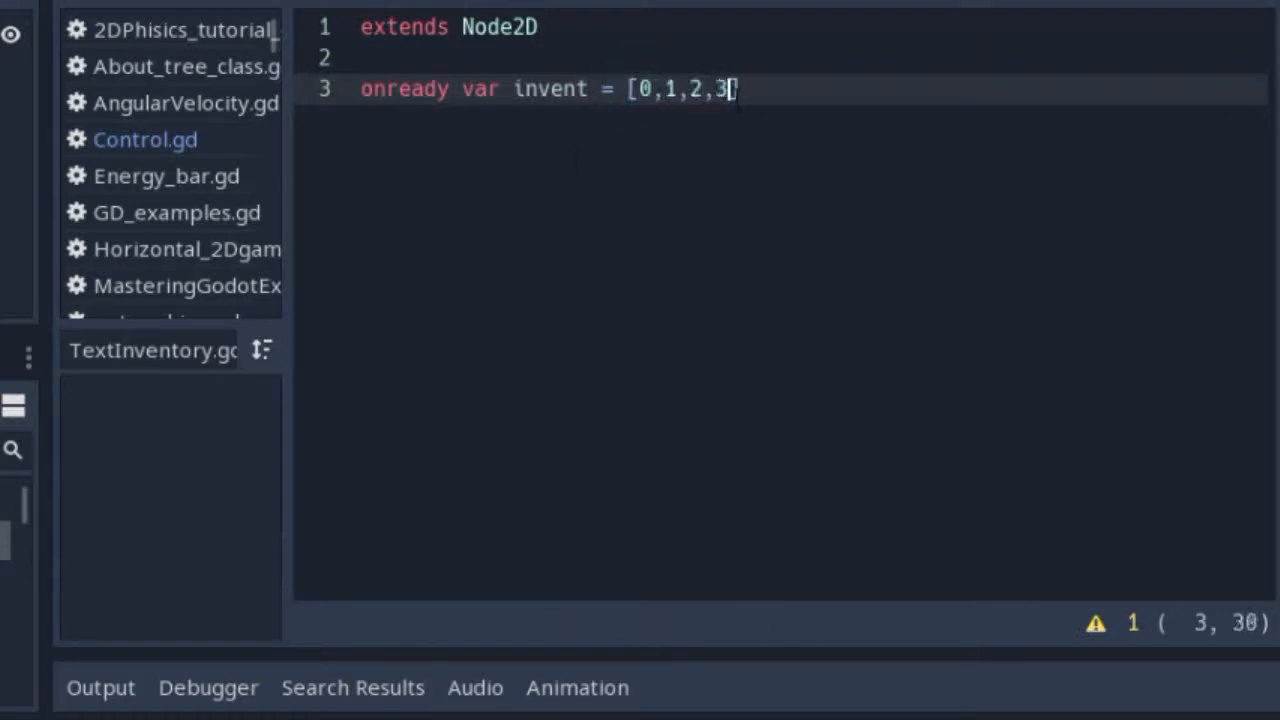
type(",4,5,6")
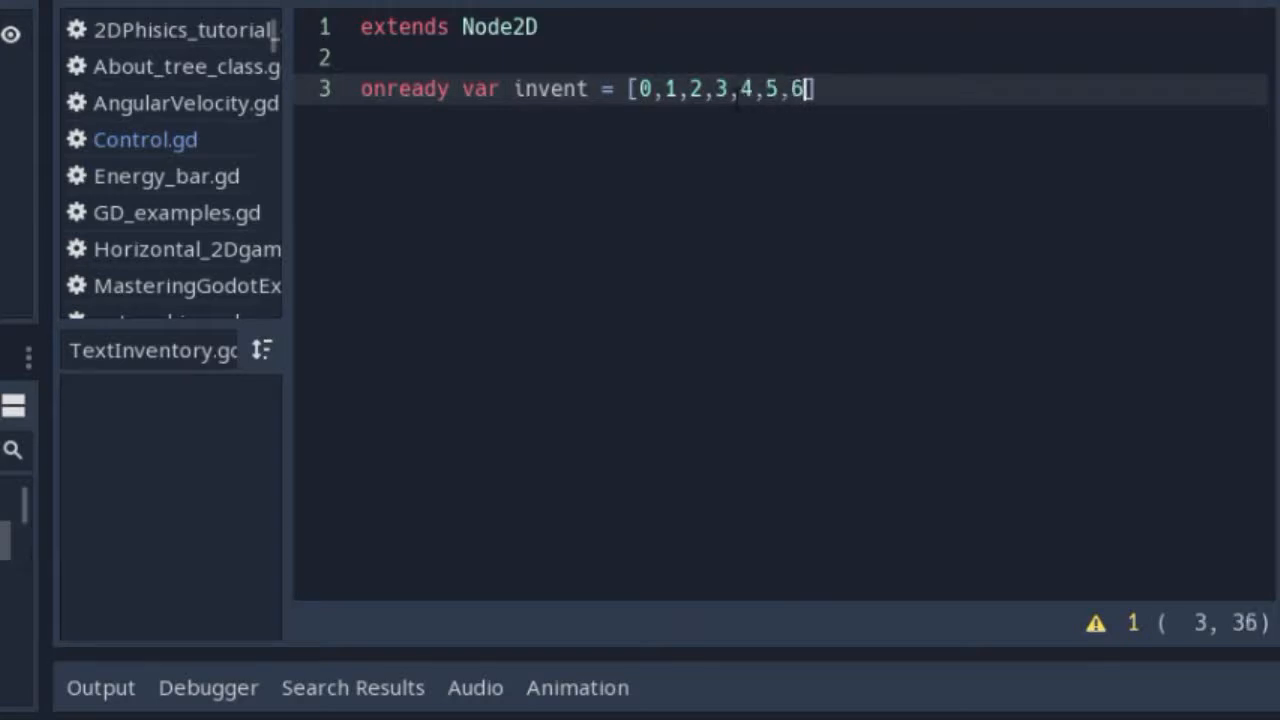
type(",7,8,9")
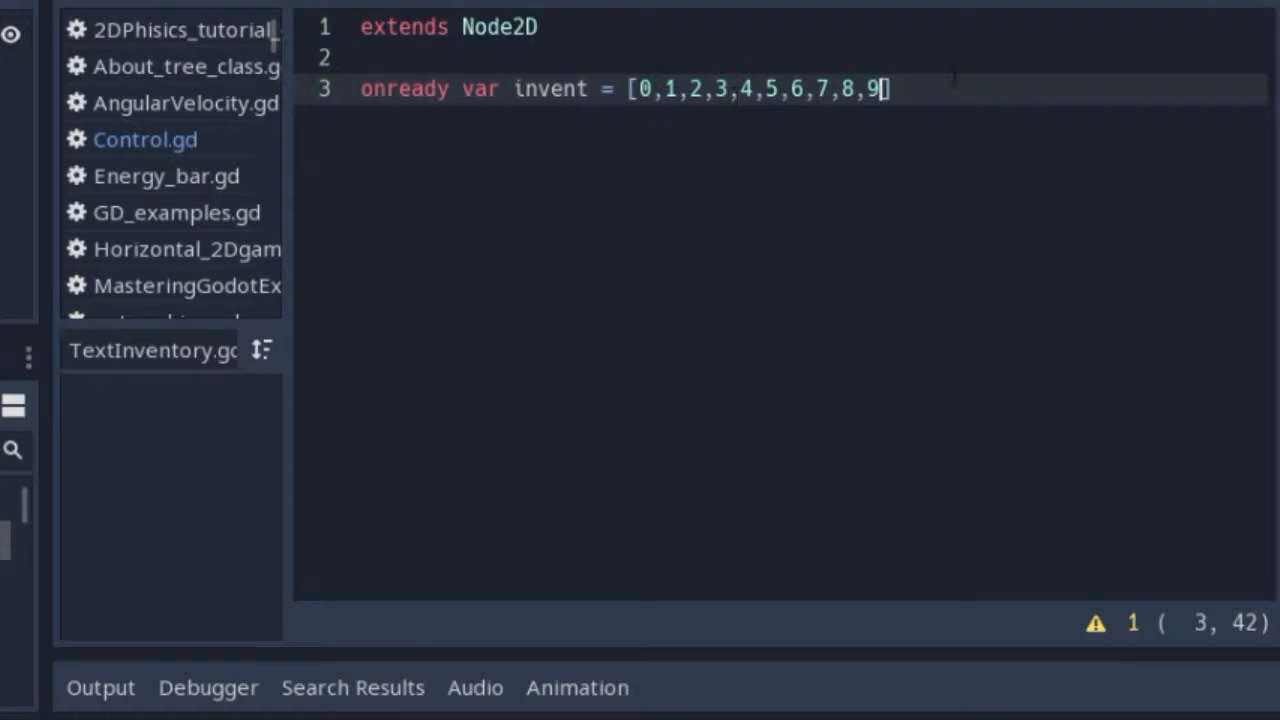
key("Return")
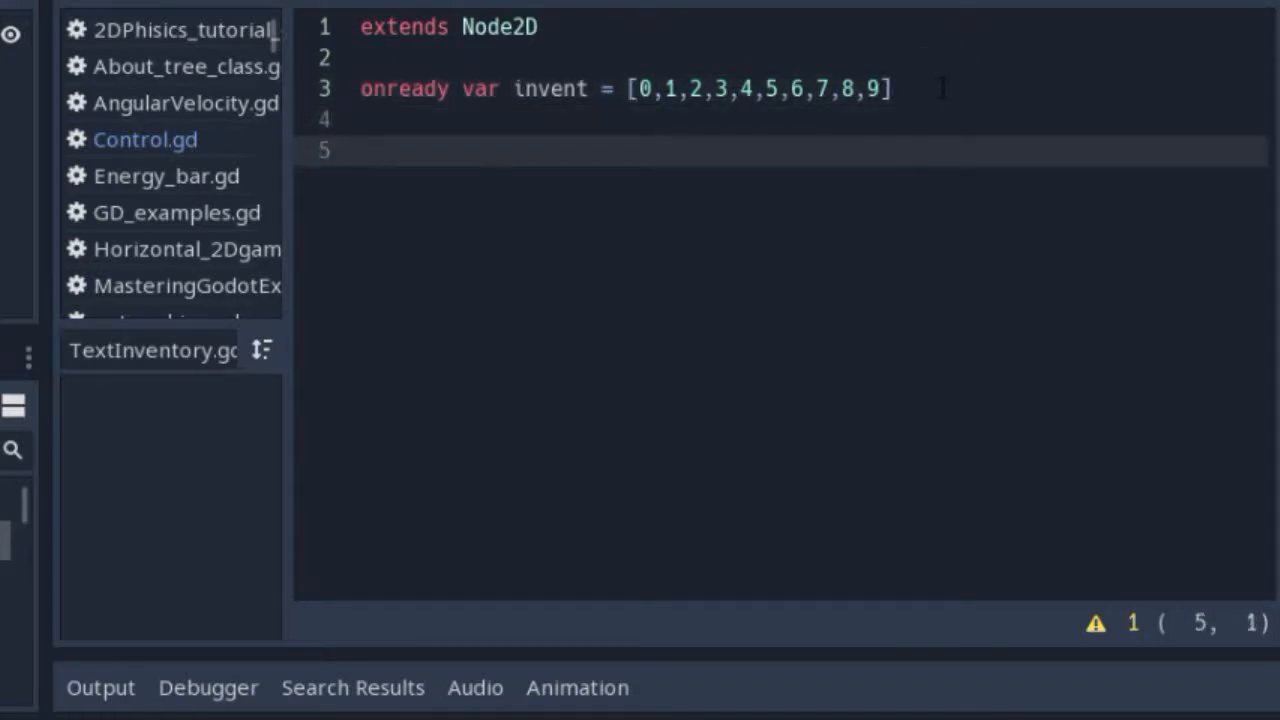
- Write a func _ready(): callback whose body calls print(invent)
type("func")
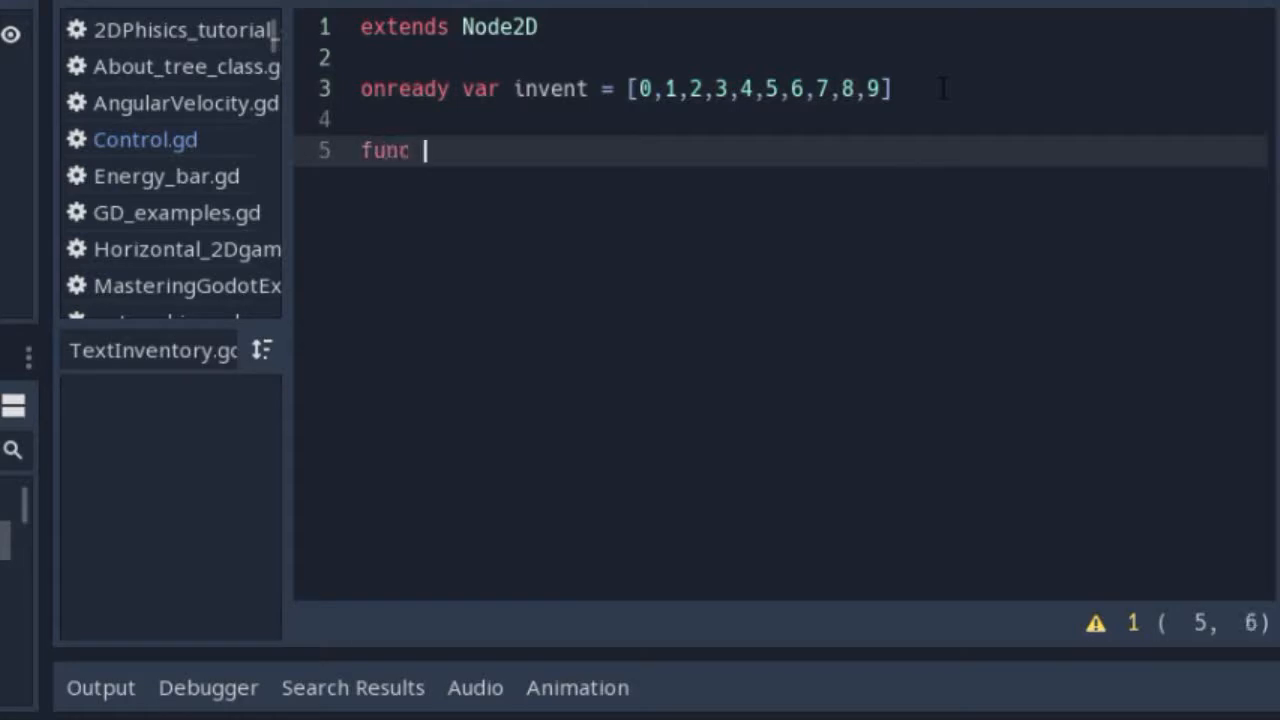
type("rea")
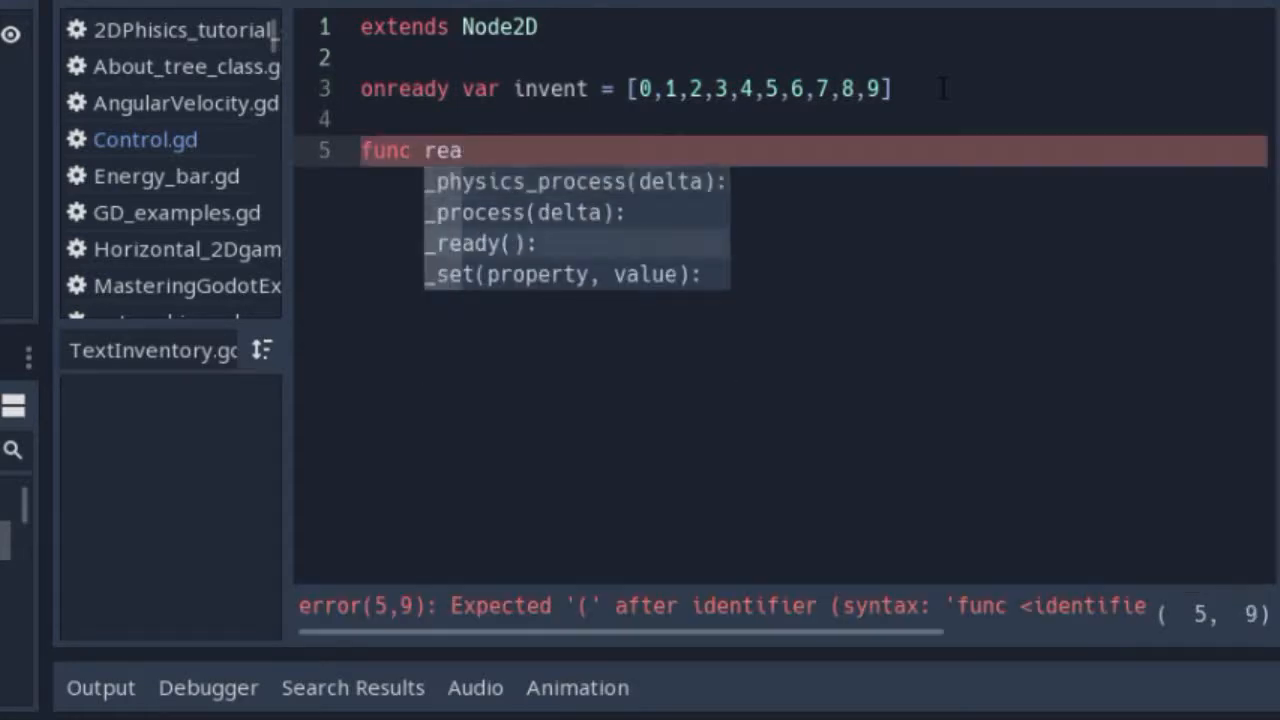
left_click(481, 243)
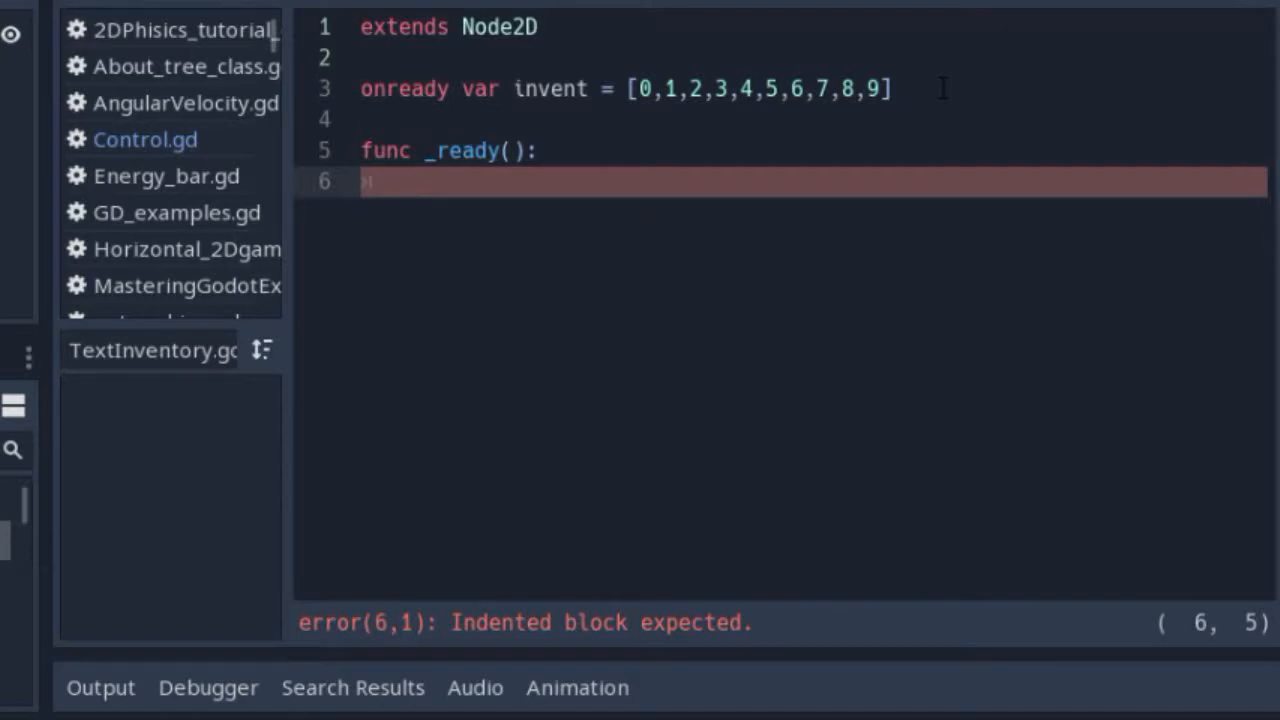
type("p")
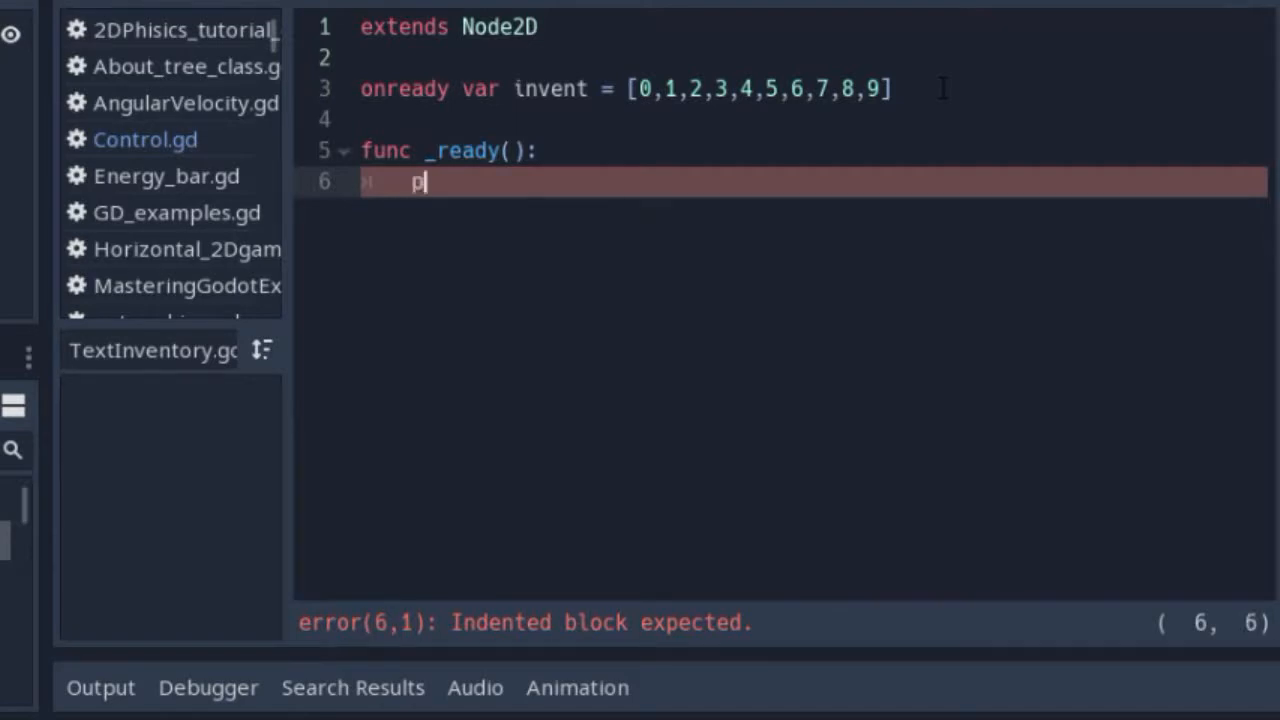
type("rint")
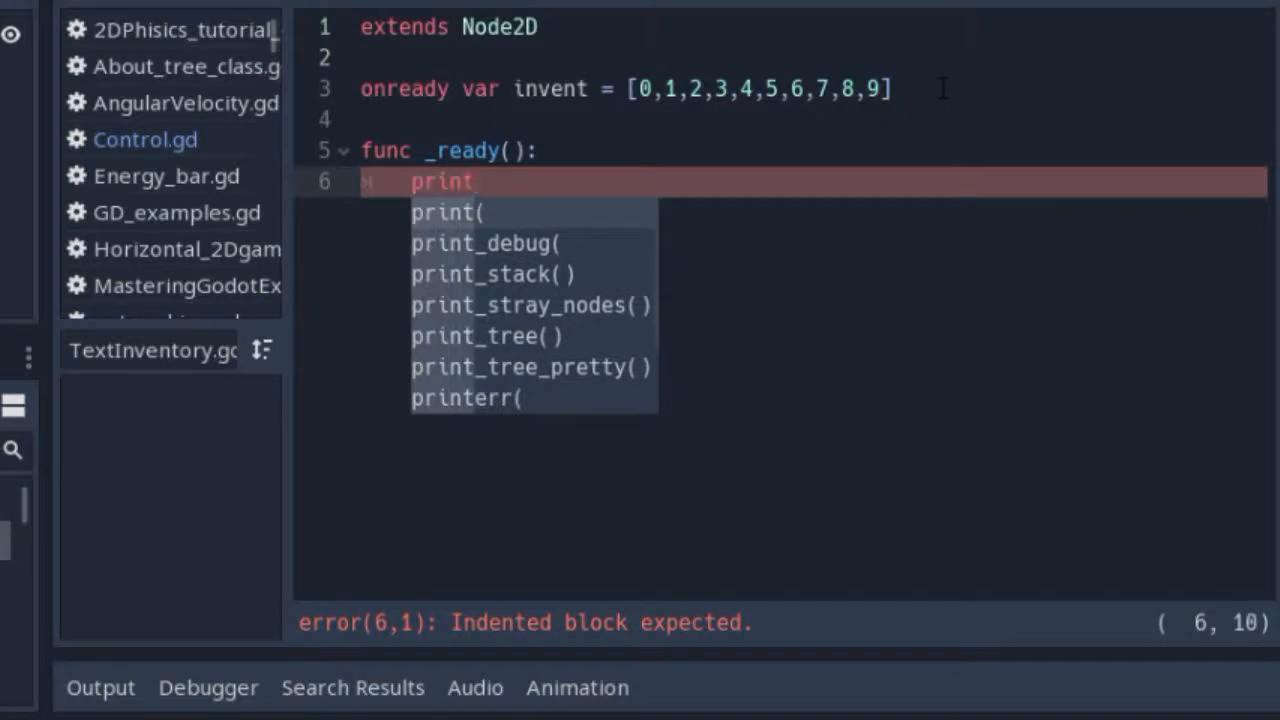
left_click(445, 212)
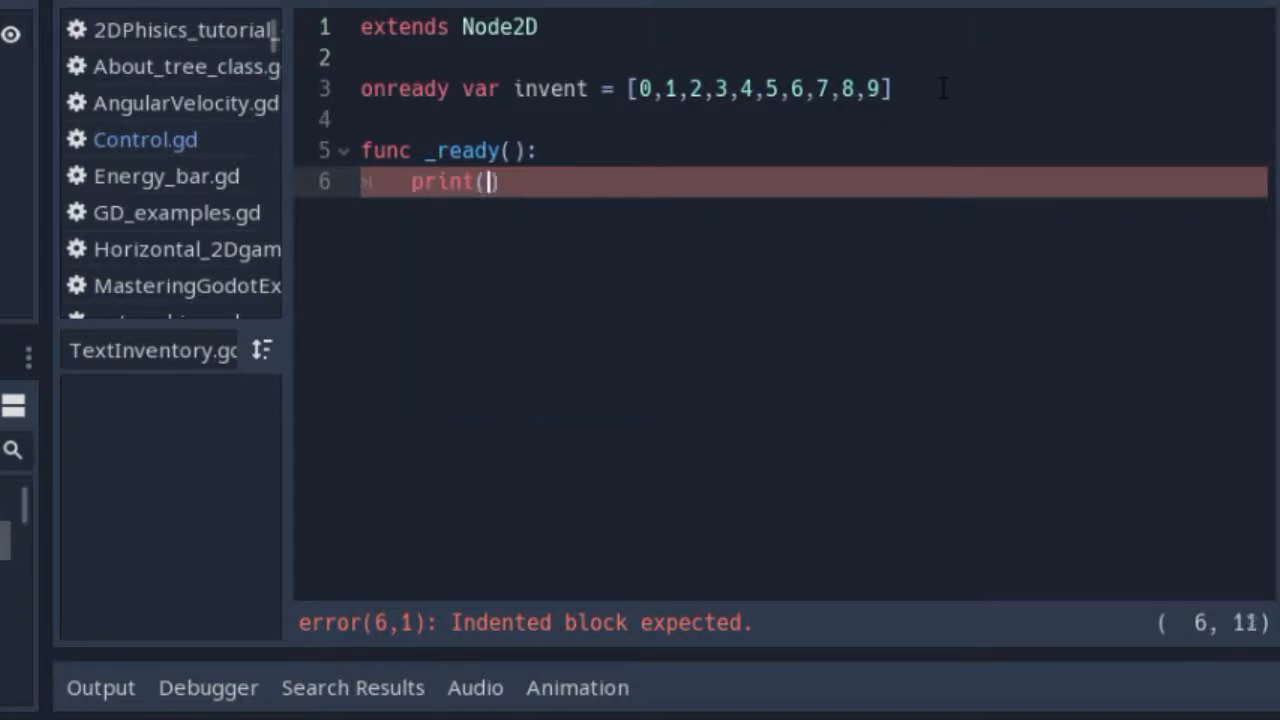
type("in")
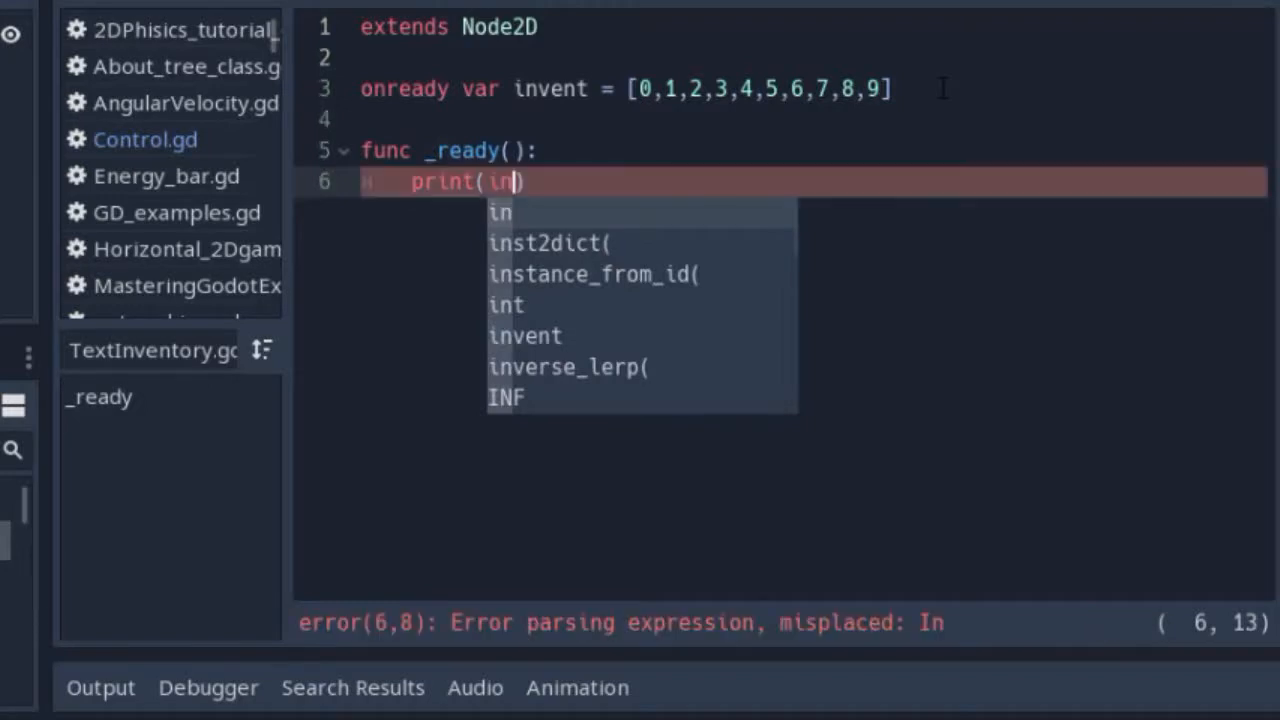
scroll("down", 3)
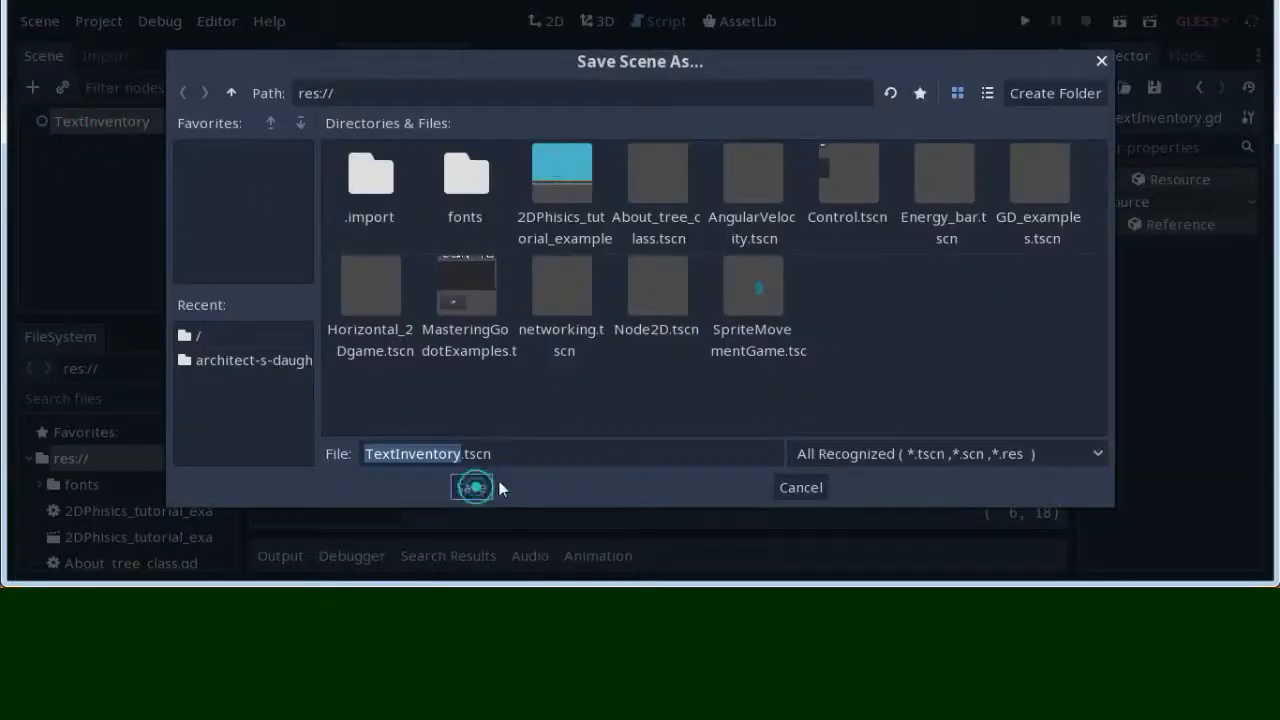
- Save the scene as TextInventory.tscn and play it to print [0, 1, 2, 3, 4, 5, 6, 7, 8, 9]
left_click(475, 487)
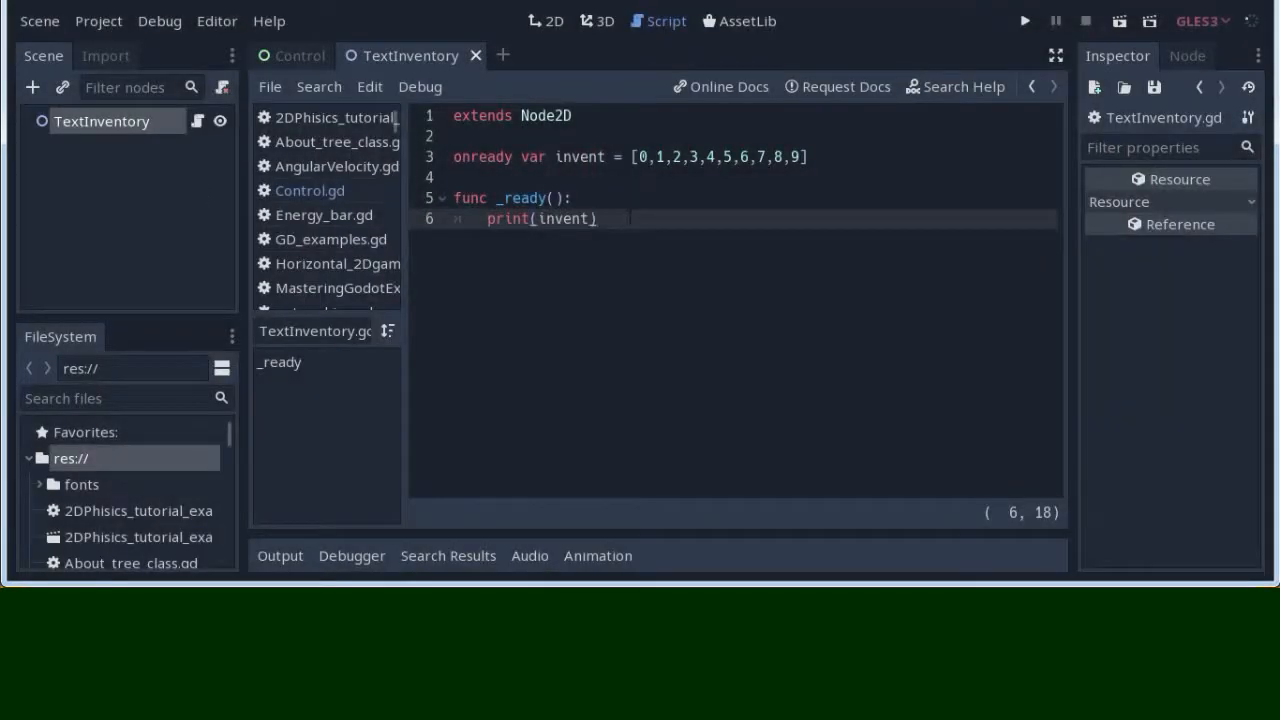
left_click(1024, 20)
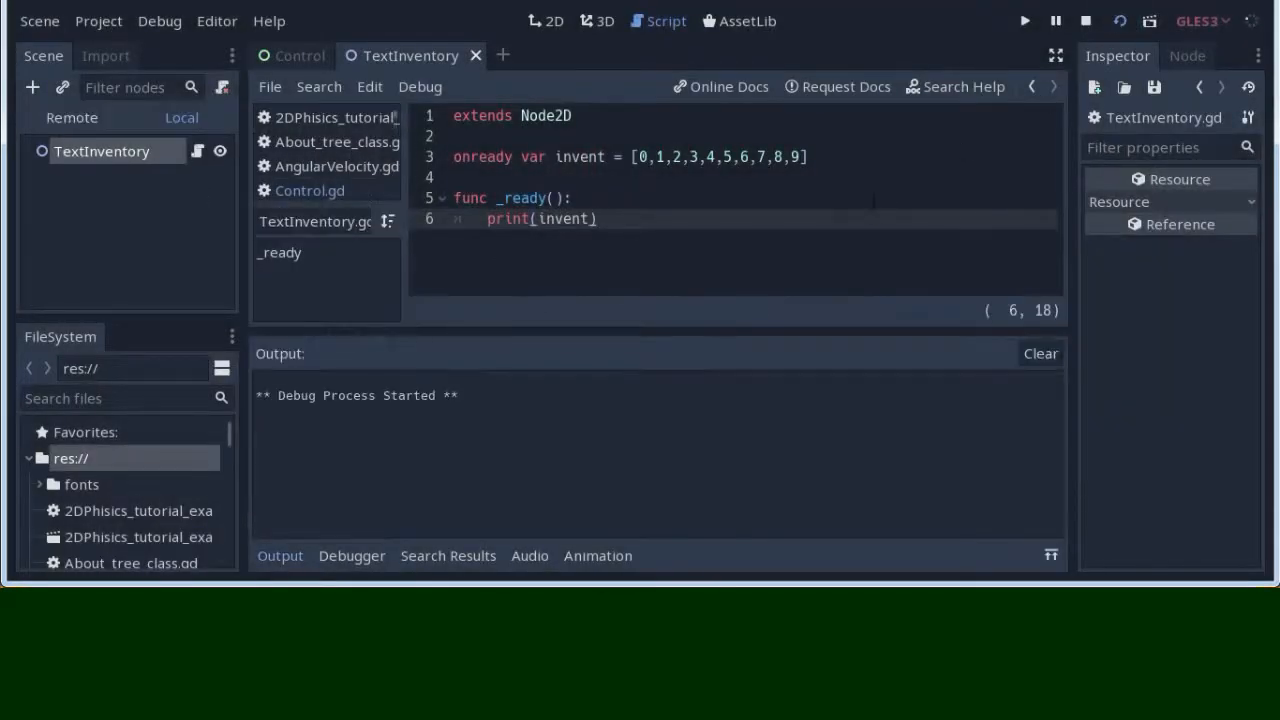
left_click(1024, 20)
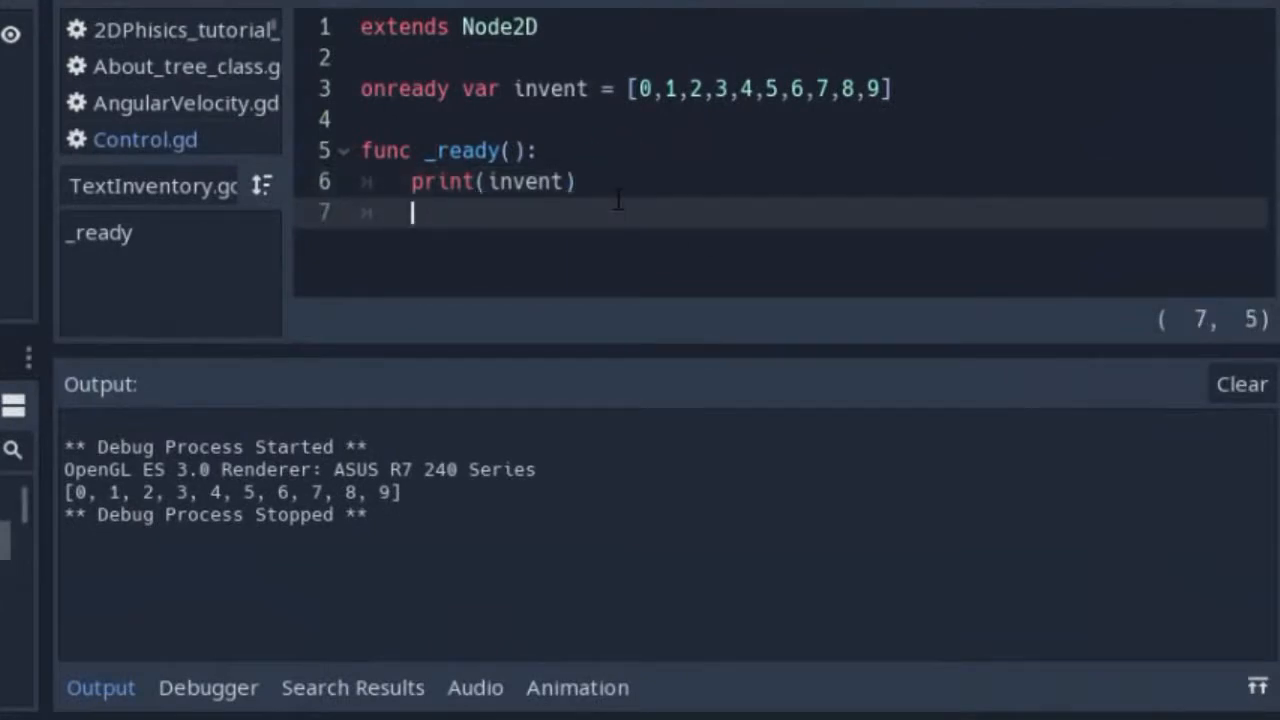
- Type invent[3] = "SIMPLE TEXT" on line 7 of the _ready function
type("i")
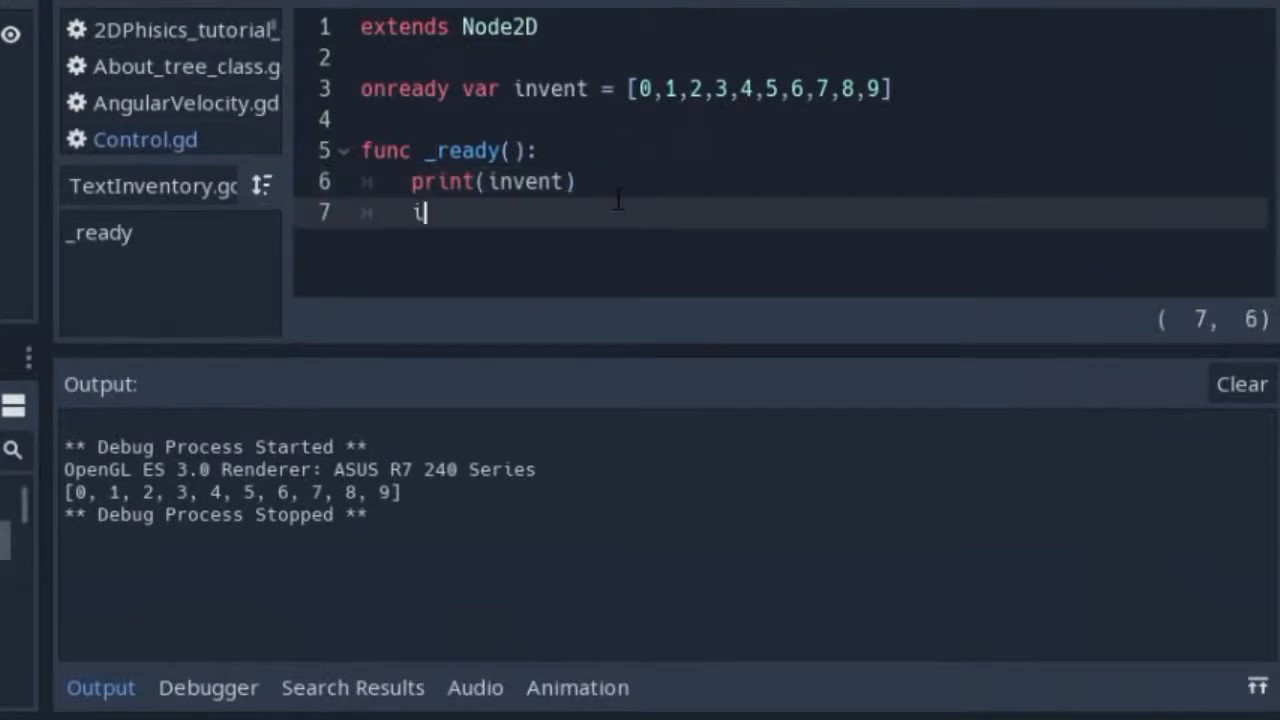
type("nvent")
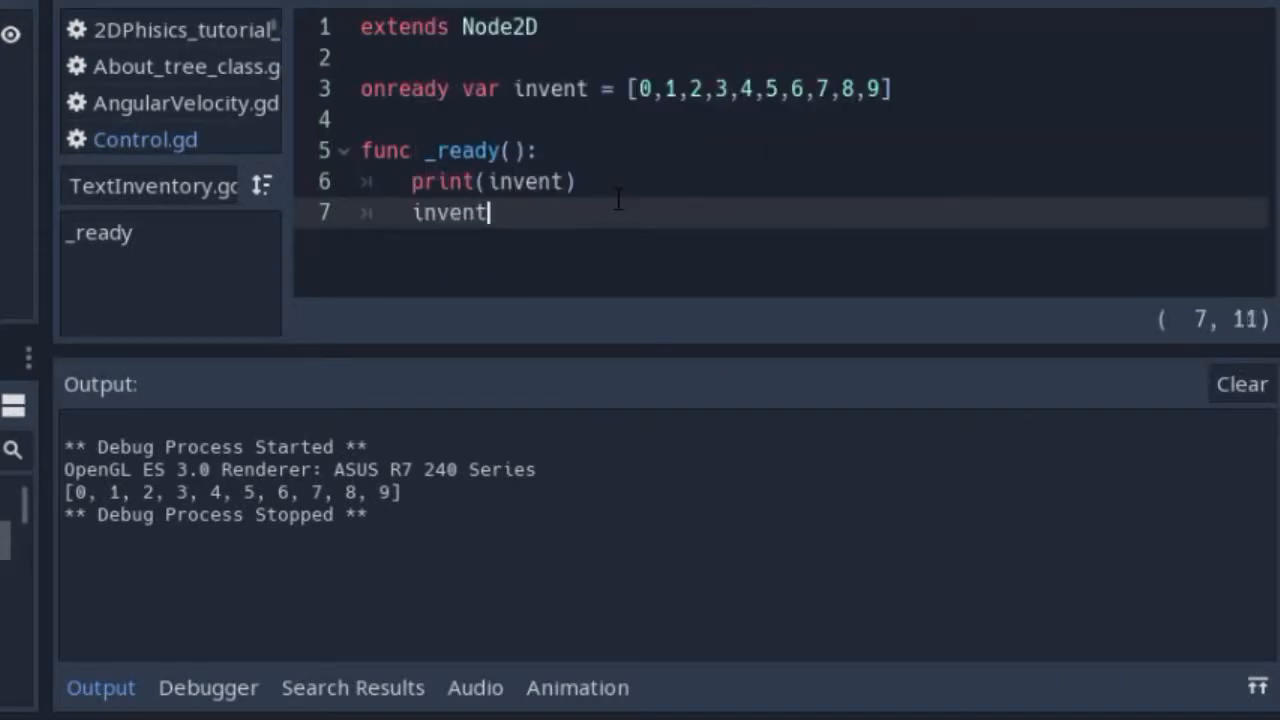
type("[]")
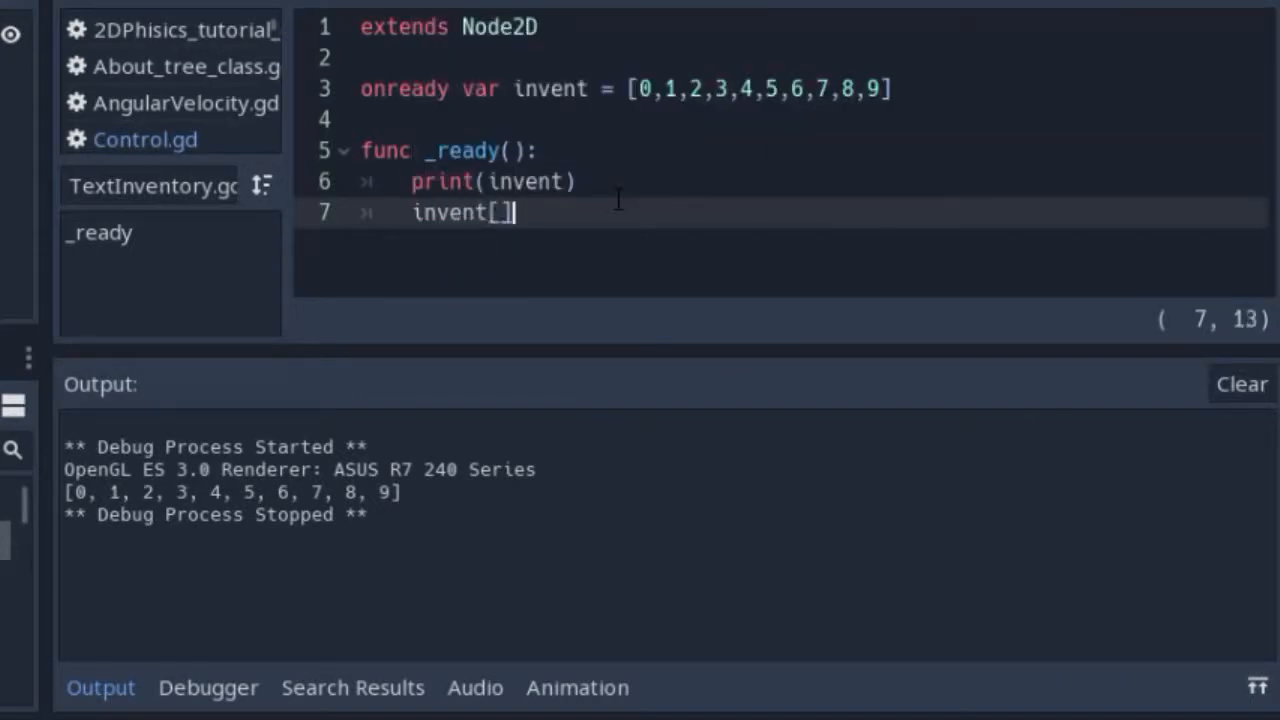
key("Backspace")
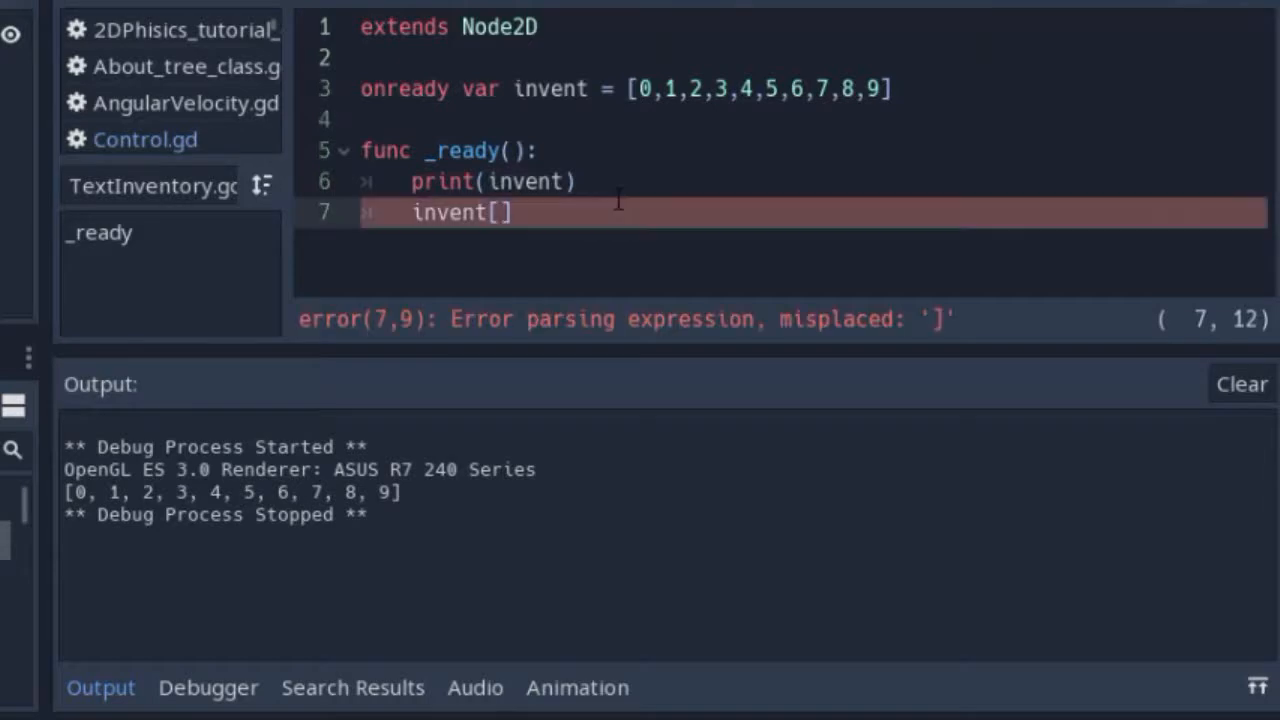
type("3")
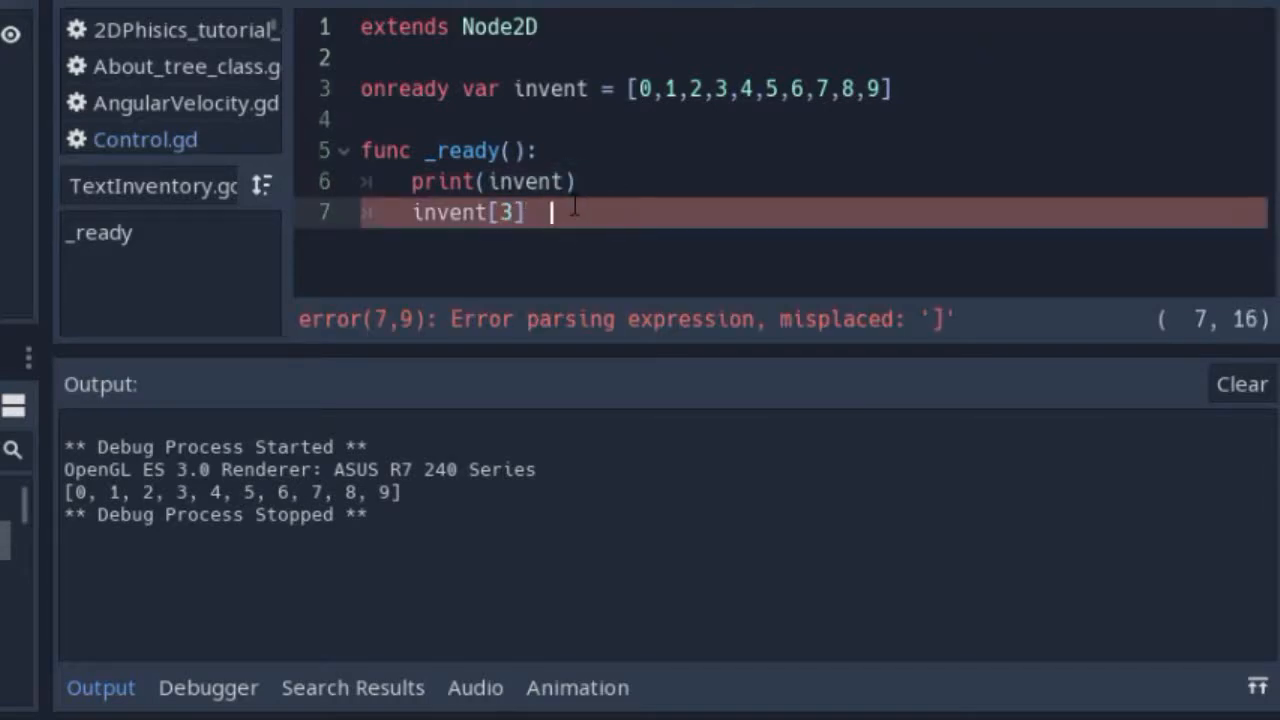
type("\"")
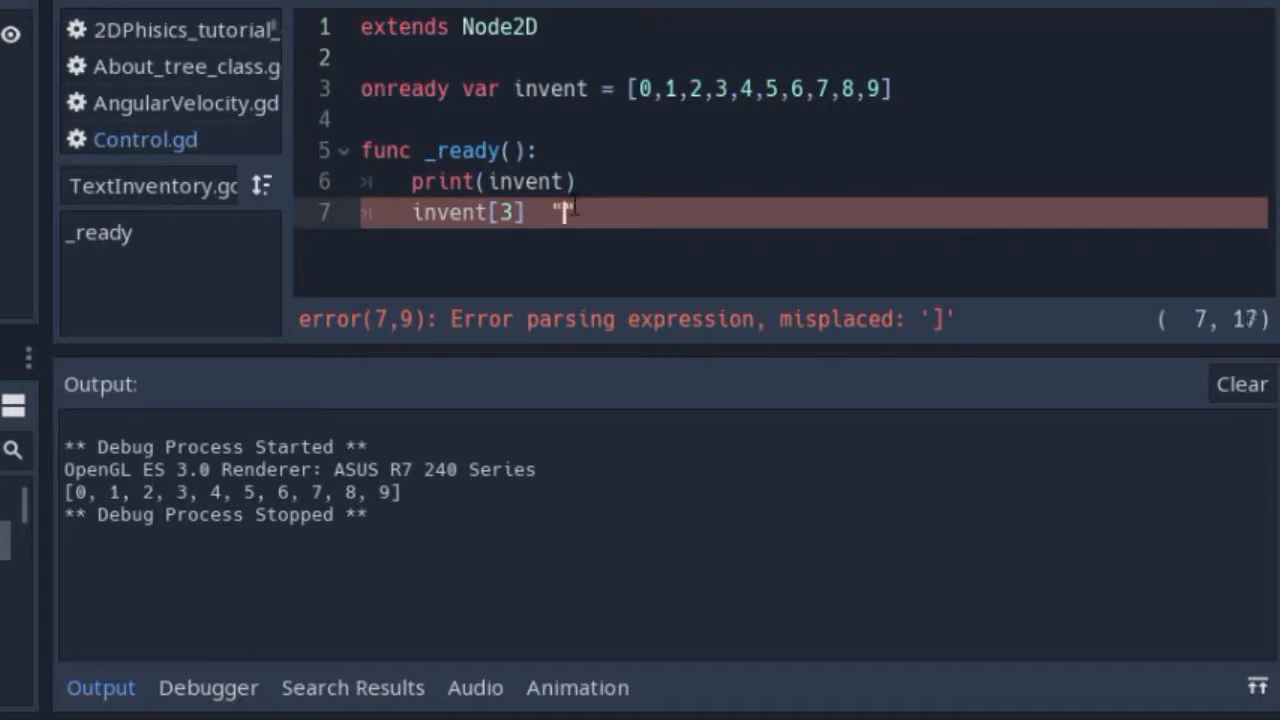
type("S")
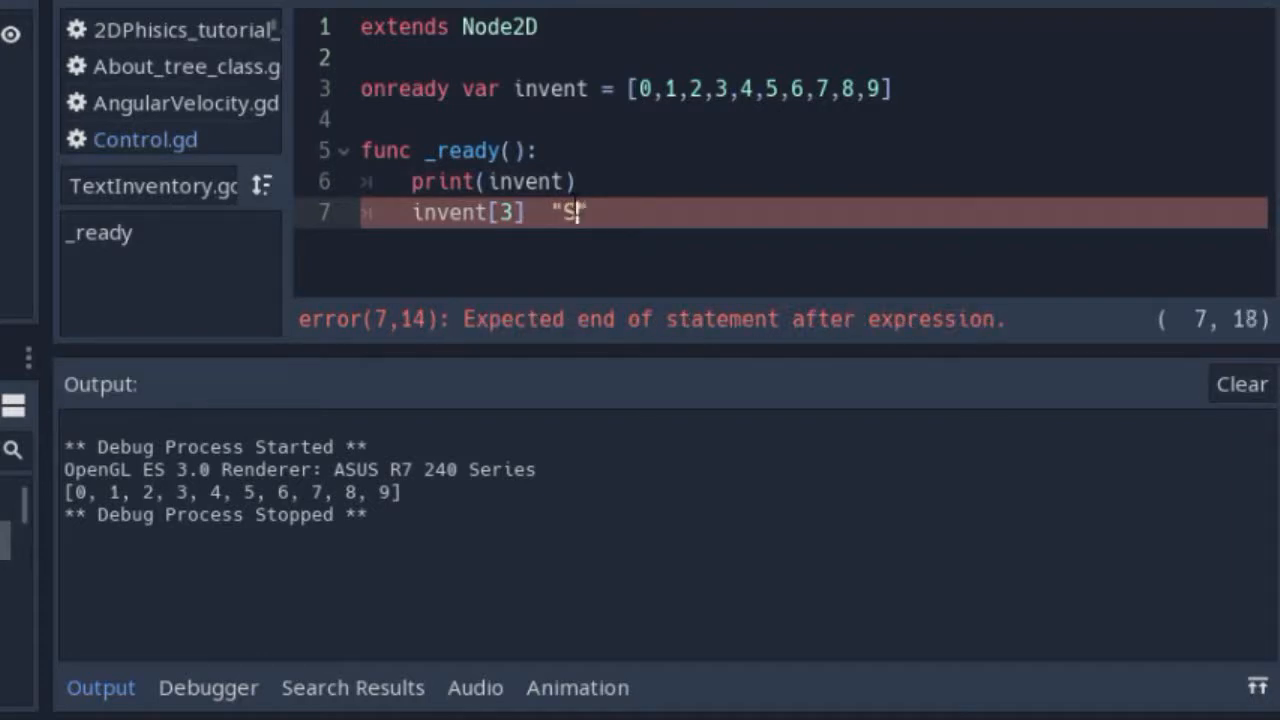
type("IMPLE TEXT")
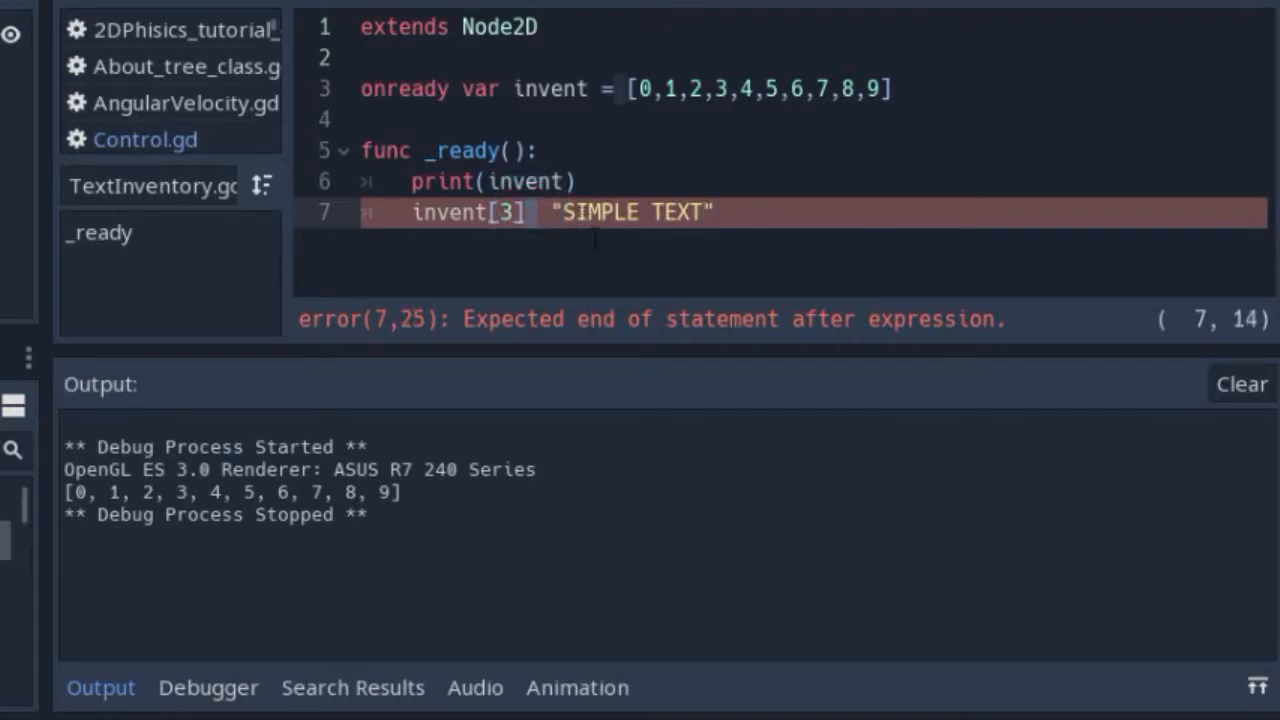
type("=")
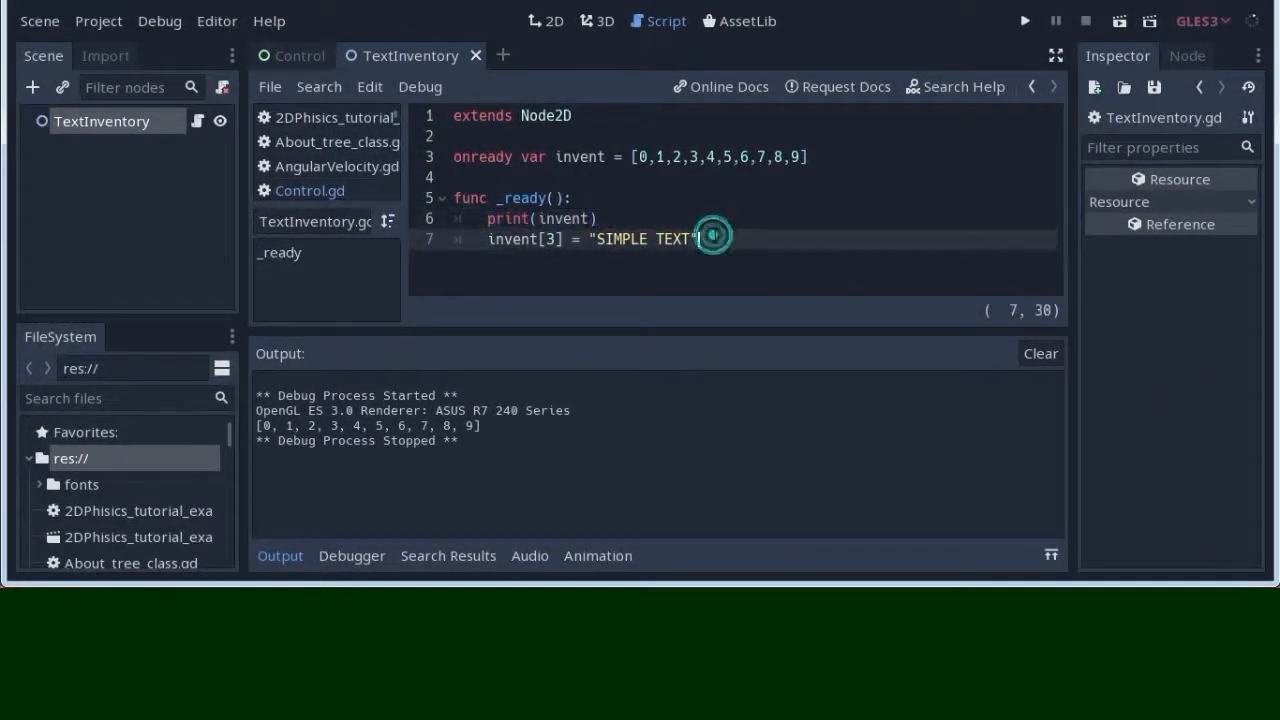
- Add a second print(invent) line, run the scene, then close the game window
key("Return")
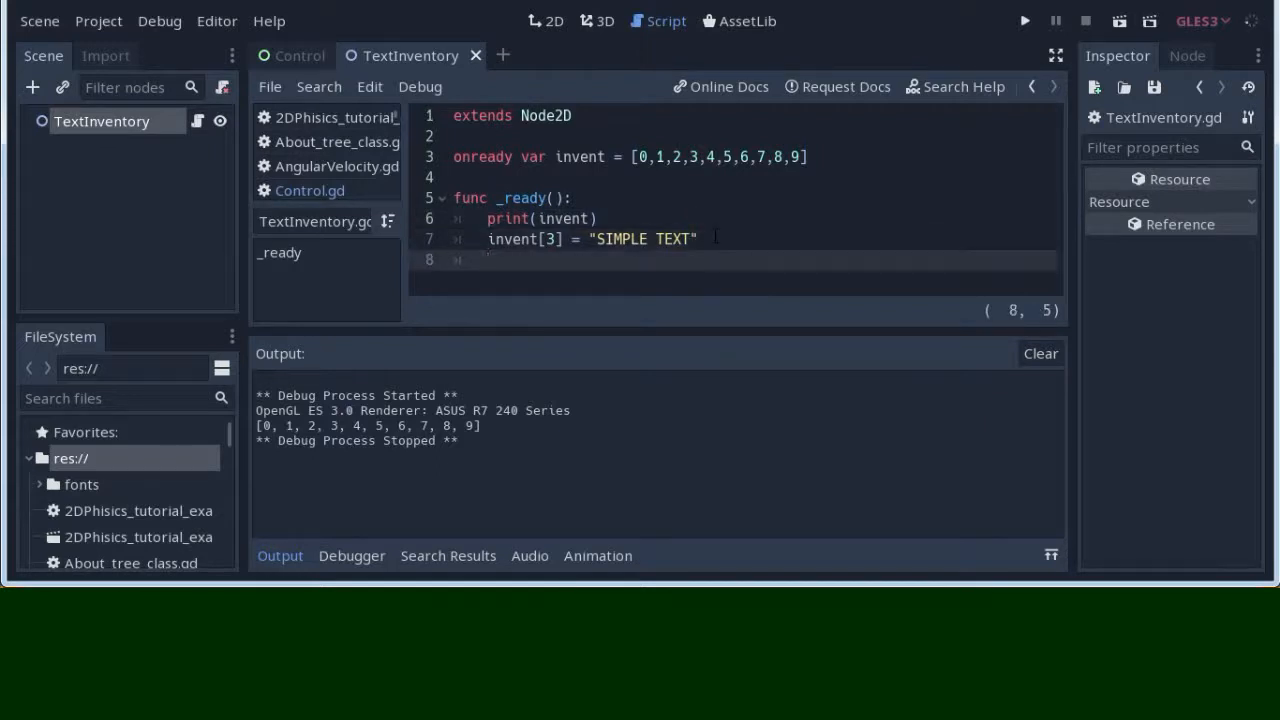
type("print(invent)")
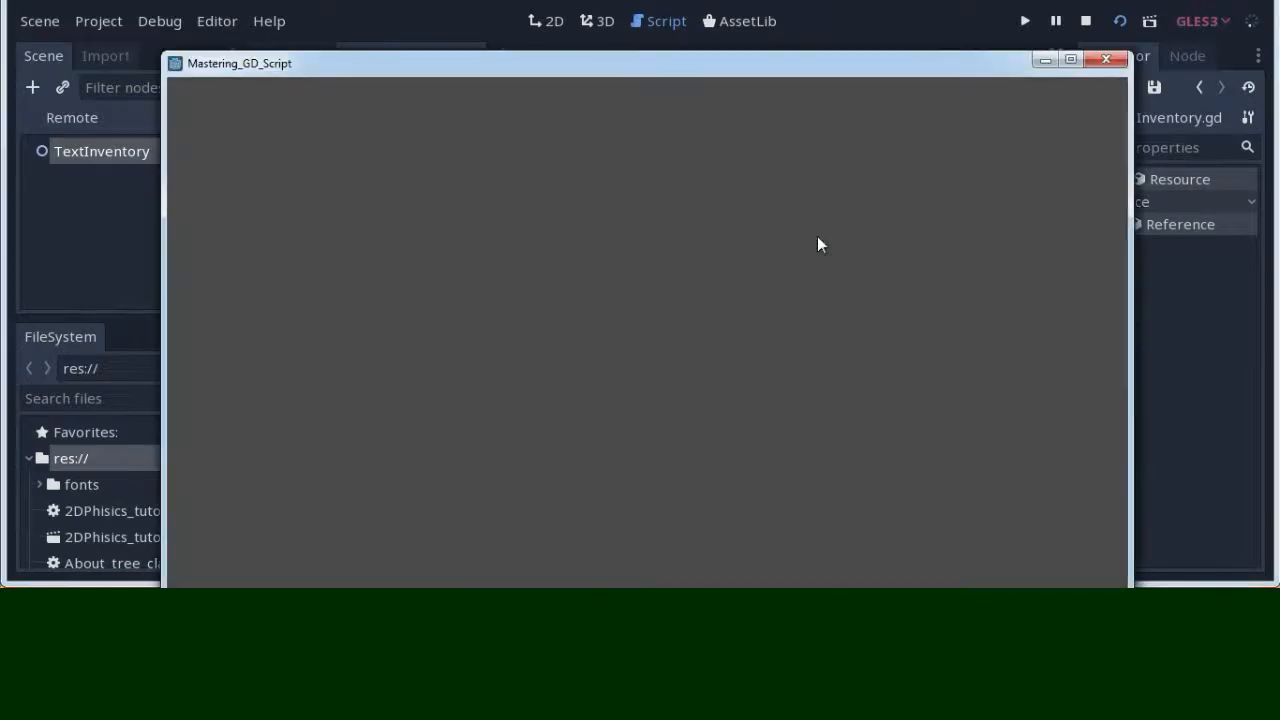
left_click(1106, 58)
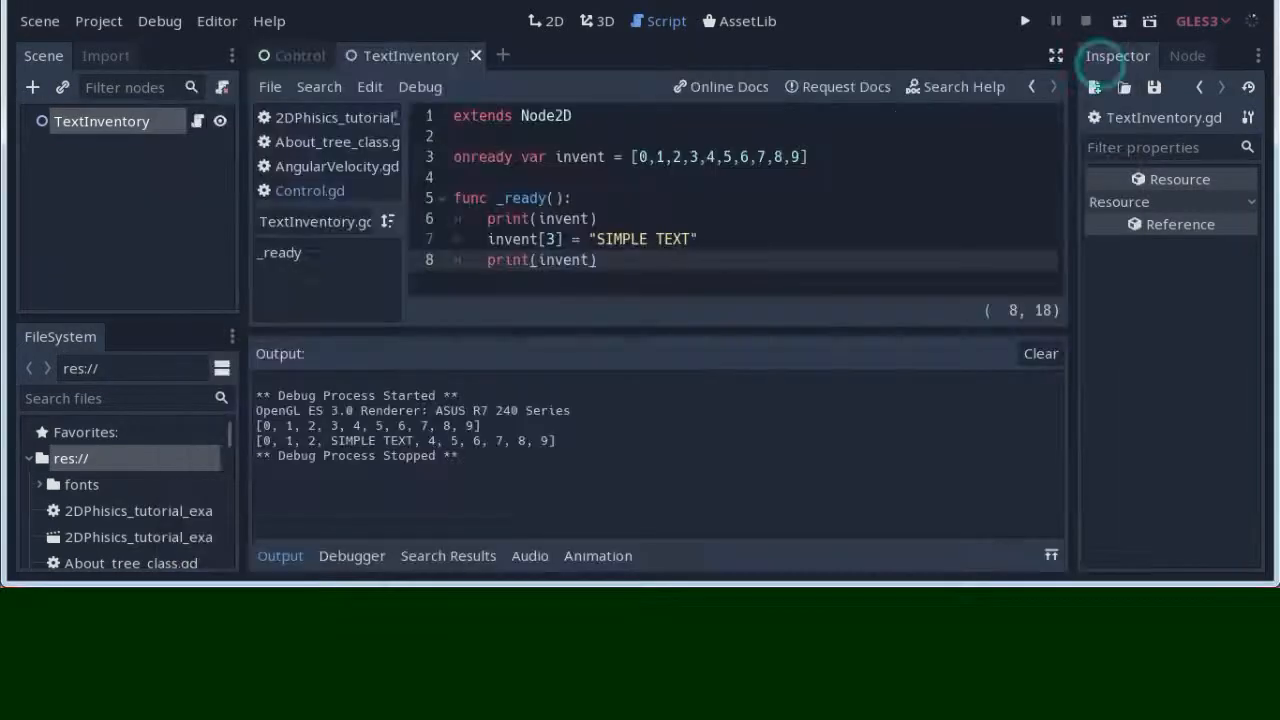